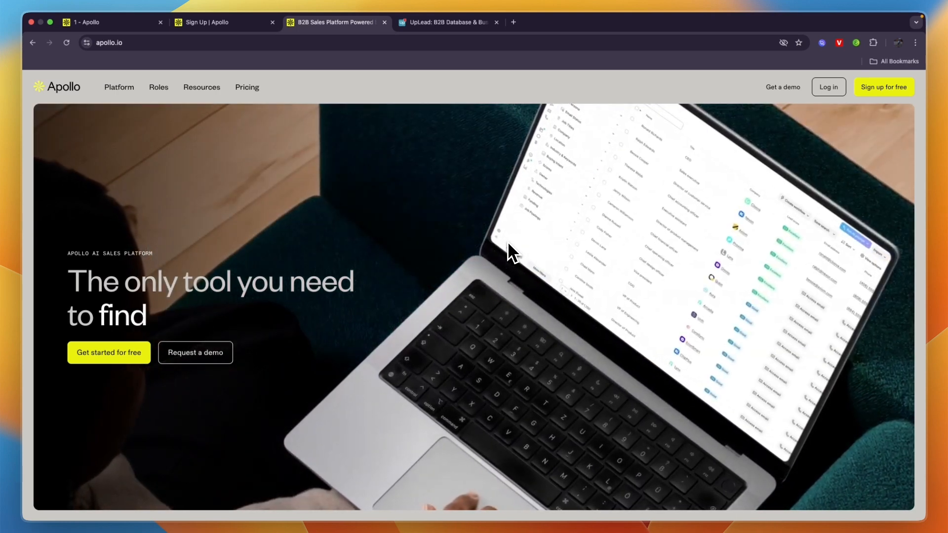
- Switch from the Apollo homepage to the UpLead homepage tab
left_click(447, 22)
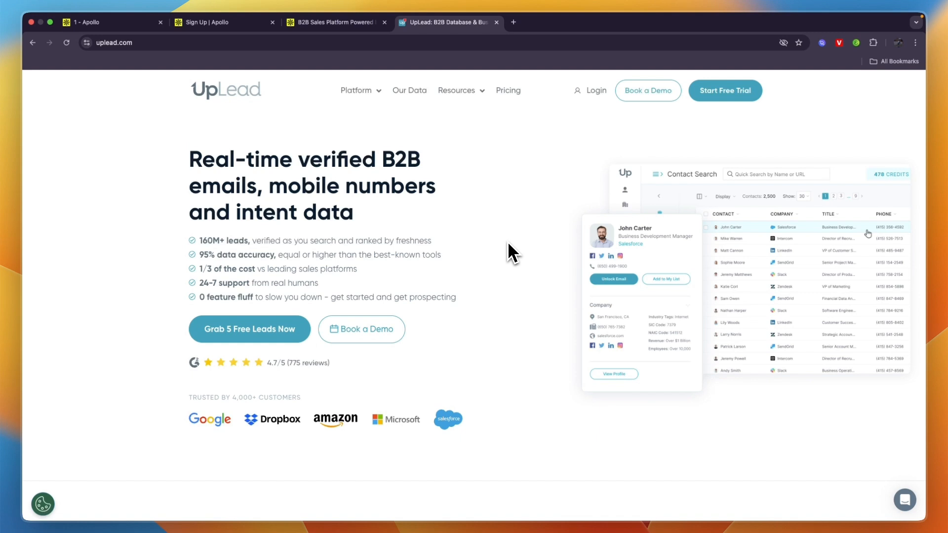
scroll("down", 3)
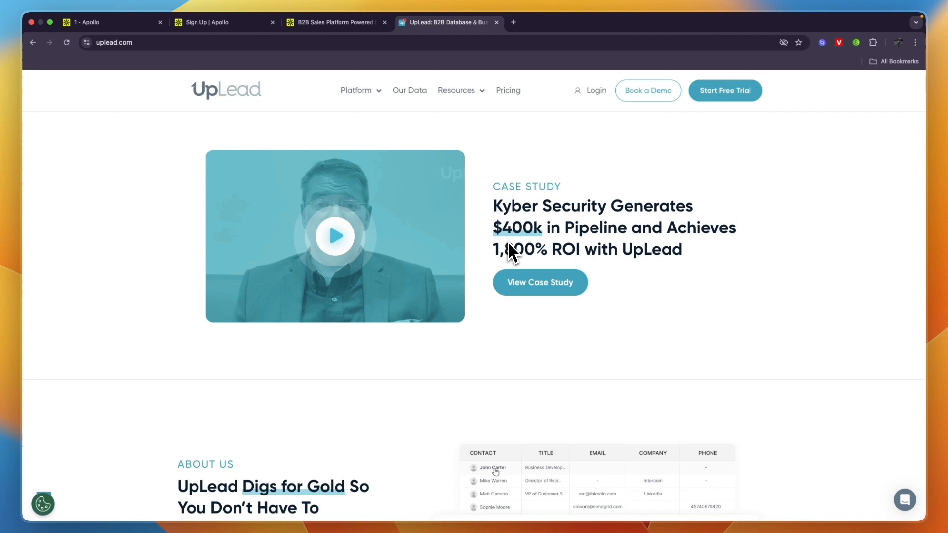
scroll("down", 3)
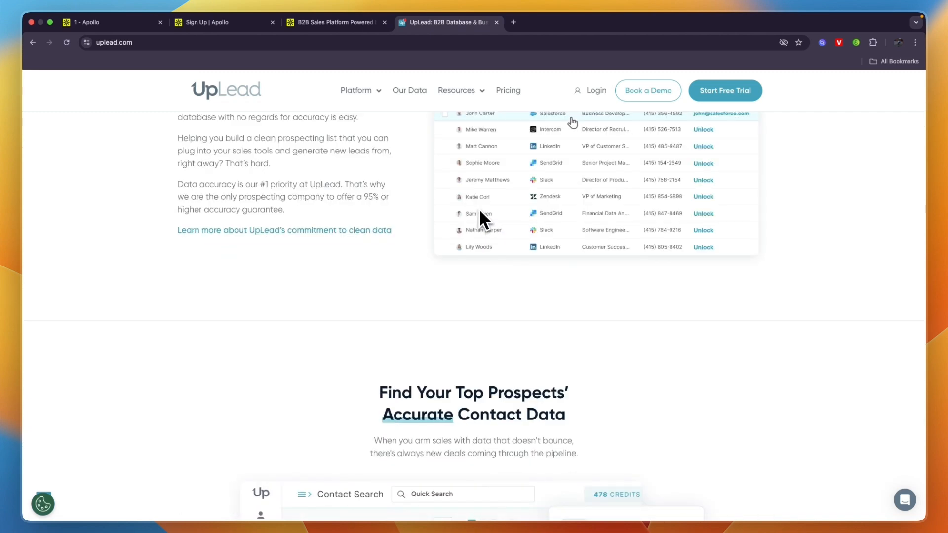
scroll("up", 3)
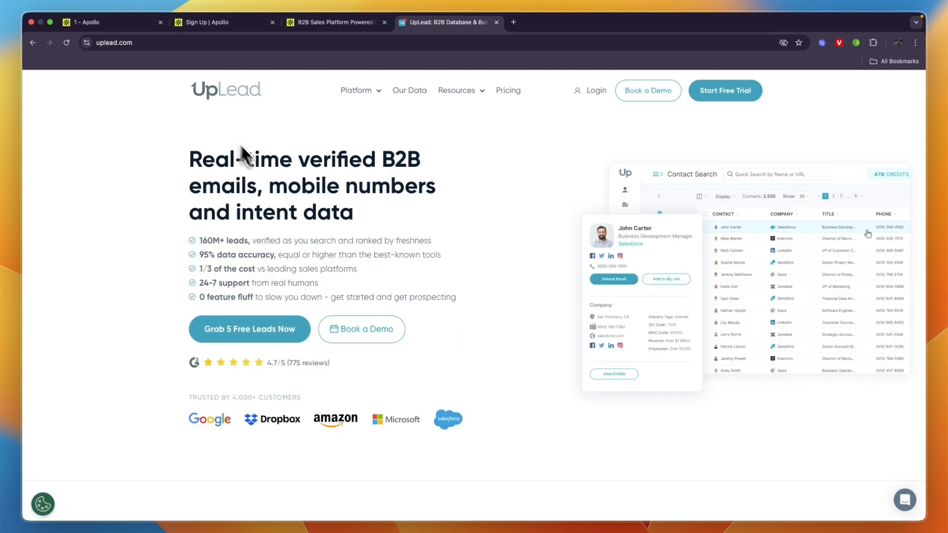
mouse_move(238, 167)
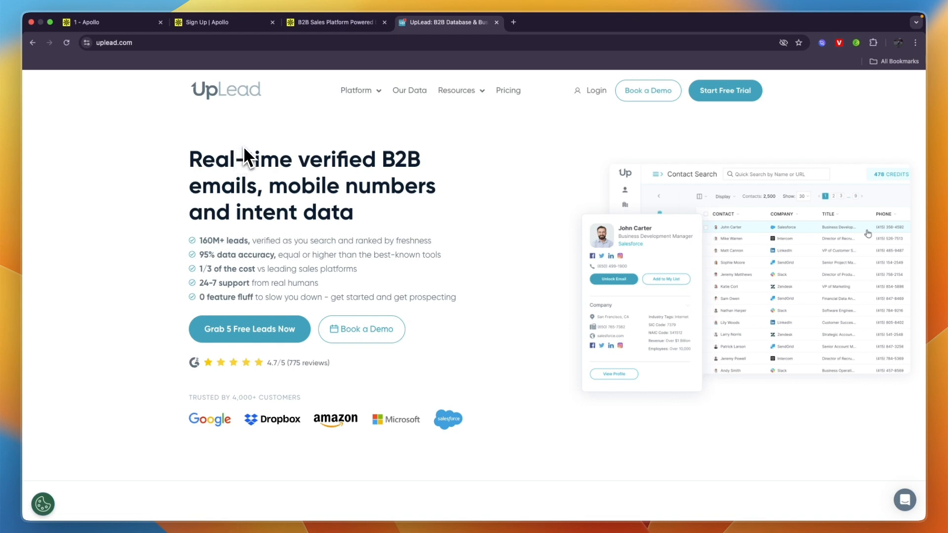
left_click(355, 90)
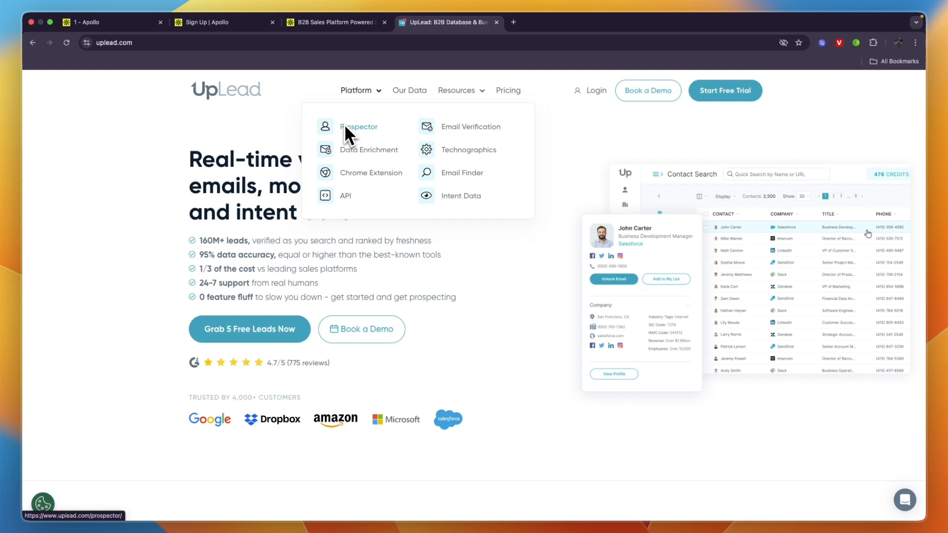
mouse_move(366, 149)
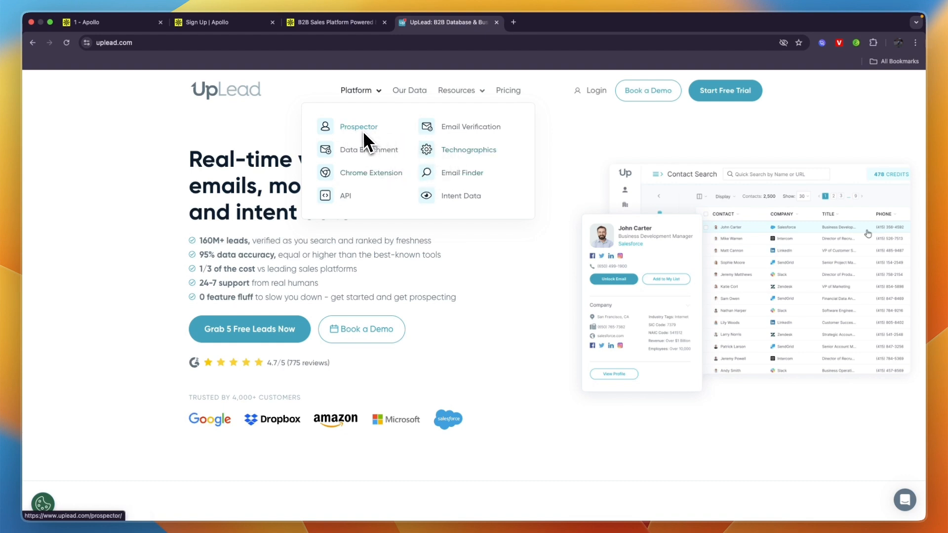
mouse_move(375, 163)
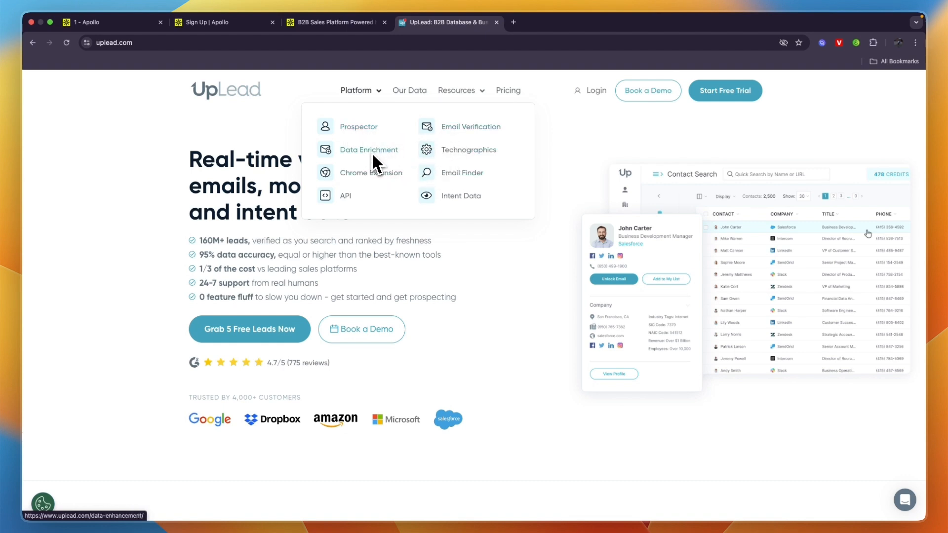
mouse_move(371, 185)
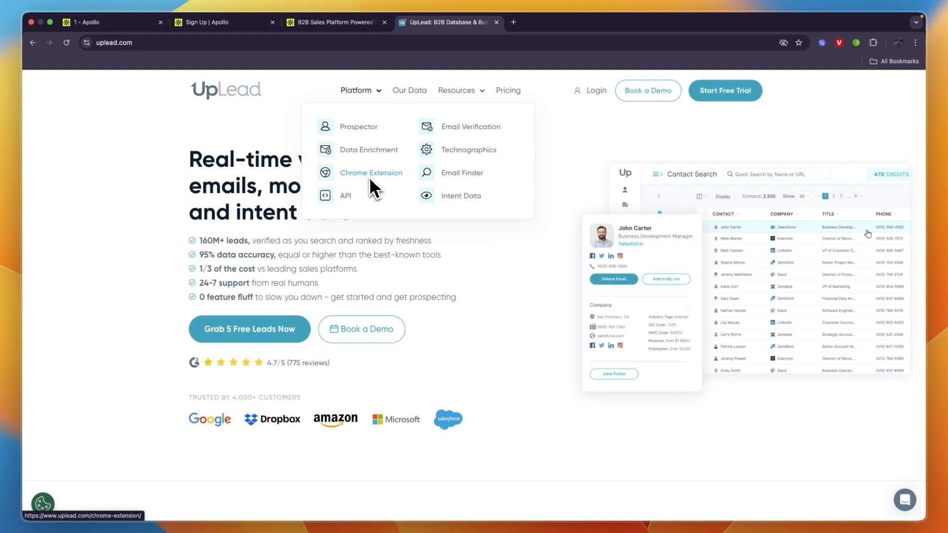
mouse_move(417, 211)
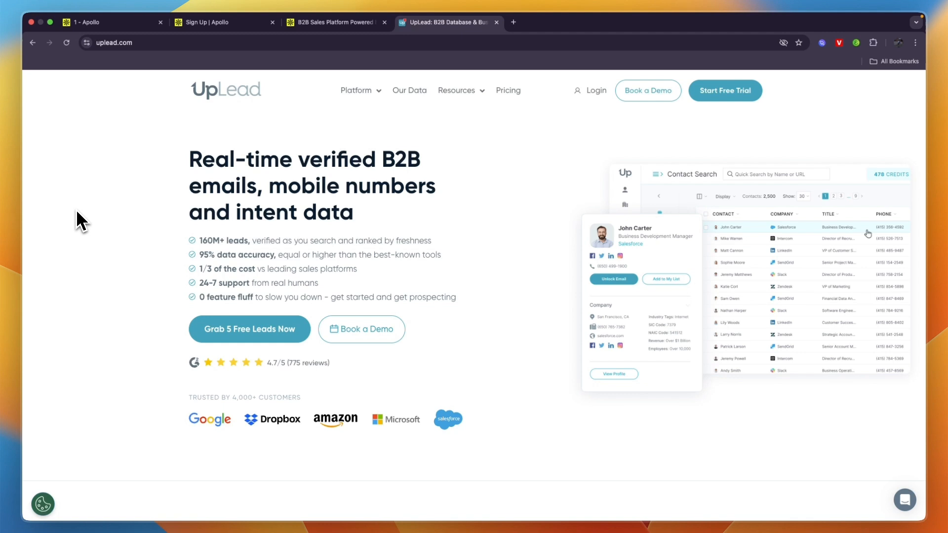
mouse_move(223, 202)
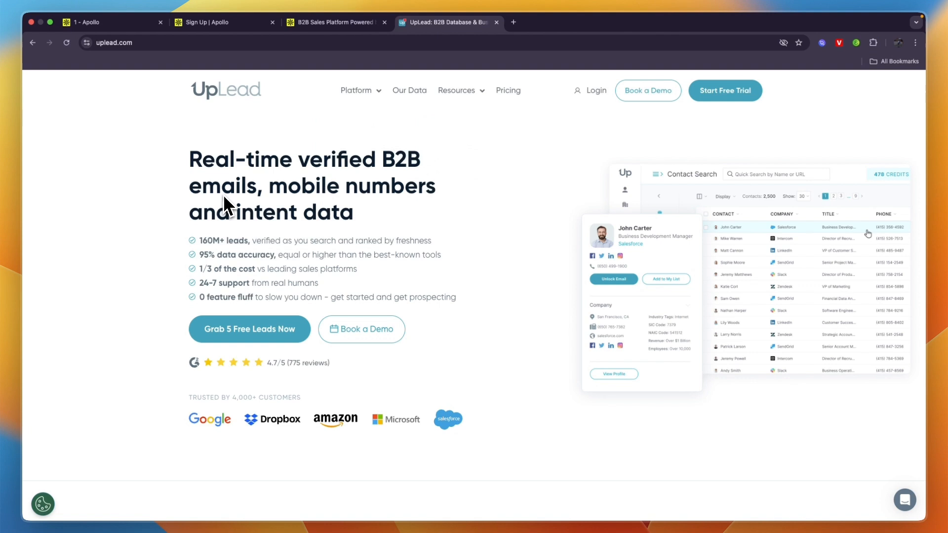
- Review UpLead's homepage, highlight its 95% data accuracy claim, then return to Apollo's tab
scroll("down", 3)
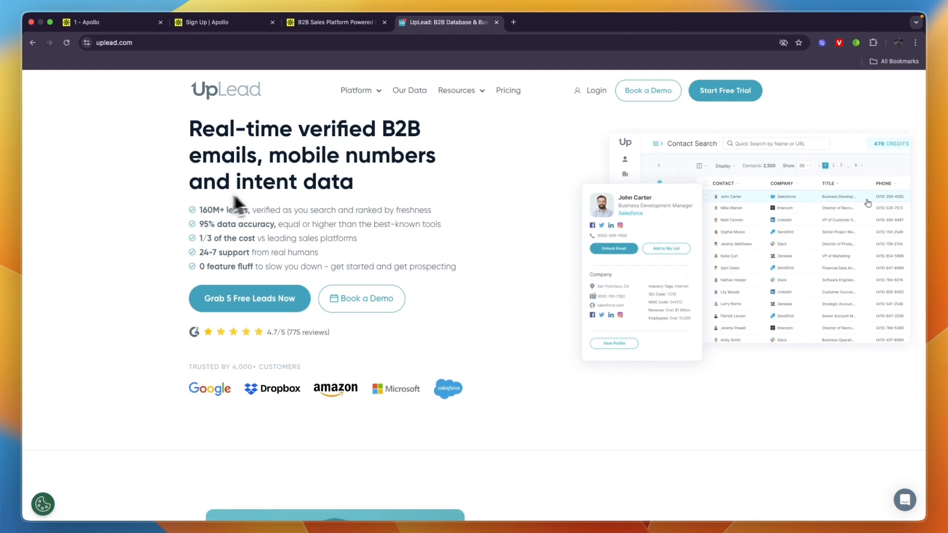
scroll("down", 3)
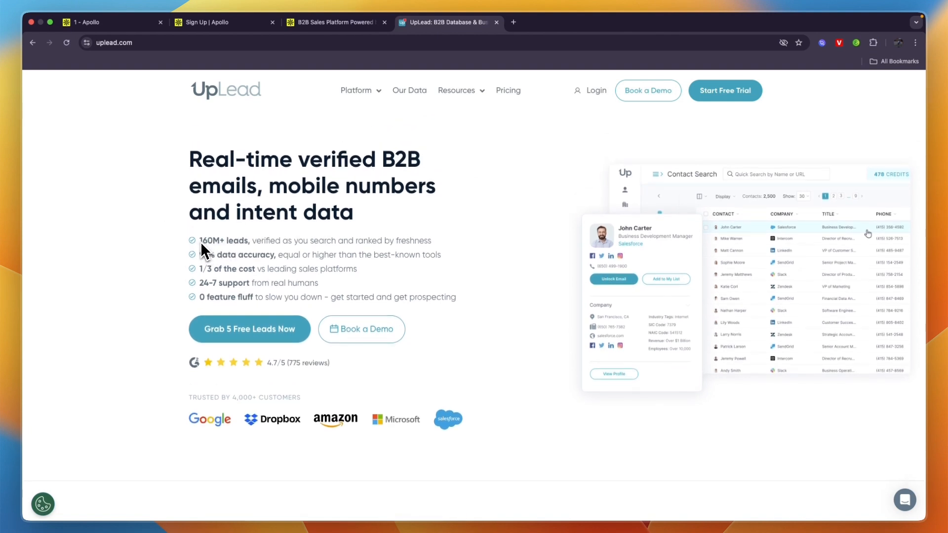
double_click(208, 240)
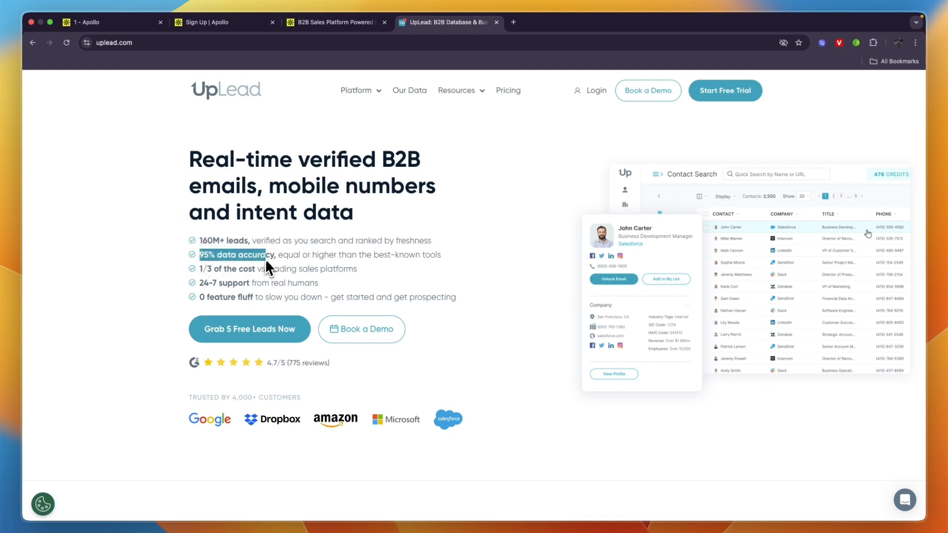
left_click(337, 22)
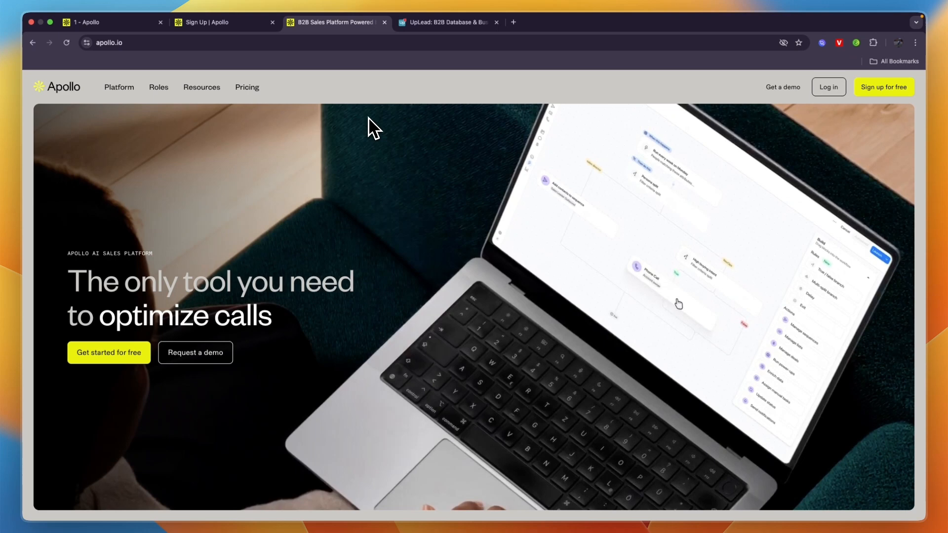
left_click(118, 87)
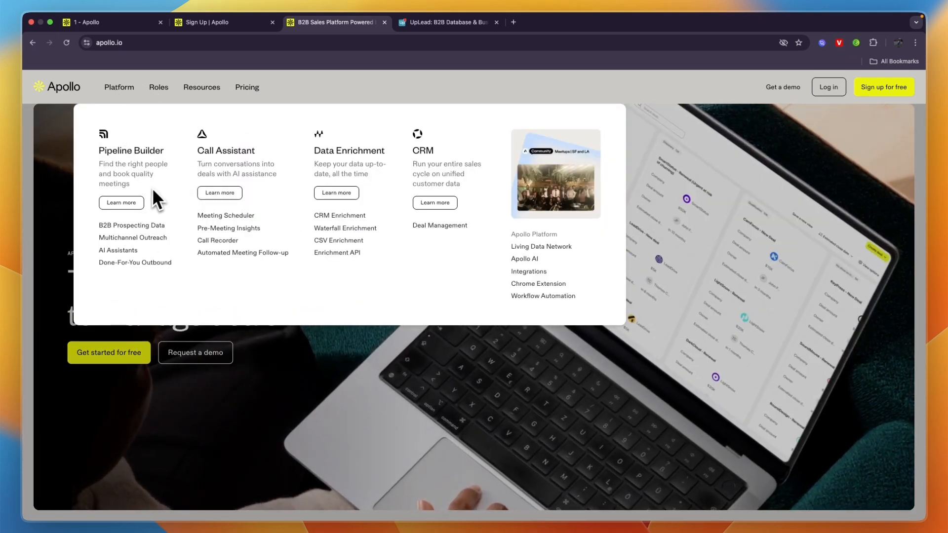
mouse_move(128, 231)
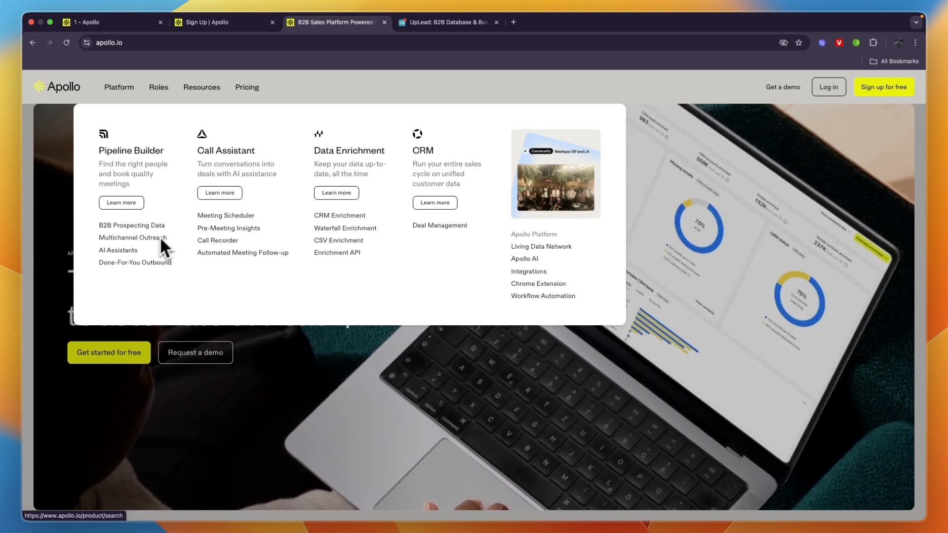
mouse_move(143, 265)
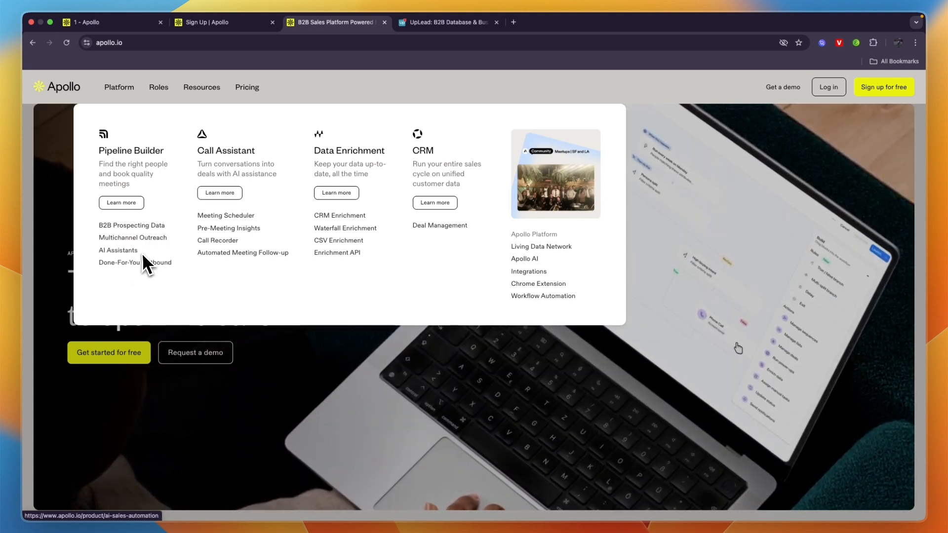
mouse_move(148, 277)
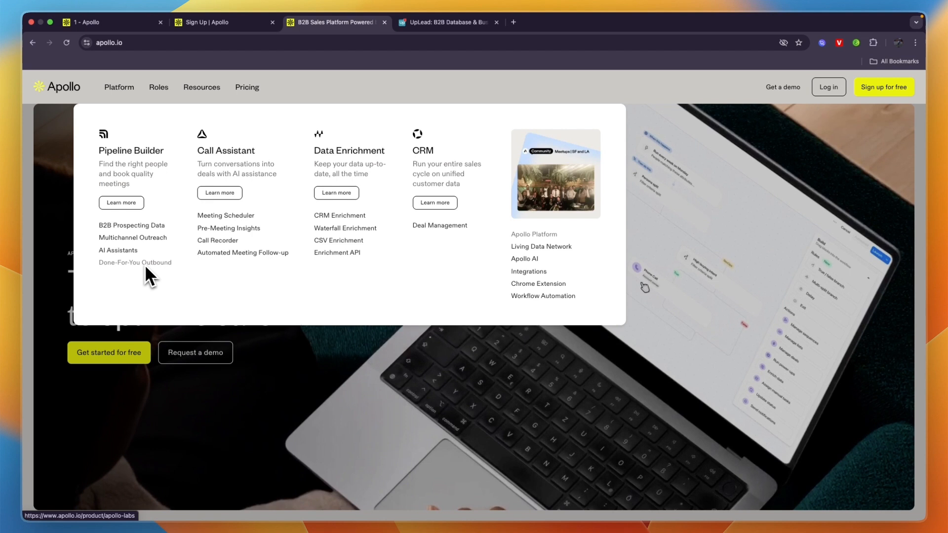
mouse_move(238, 228)
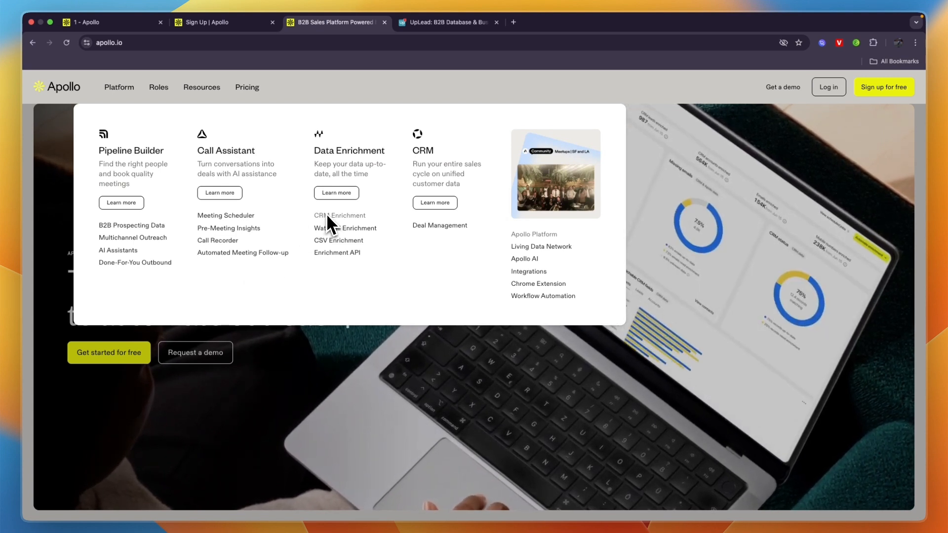
mouse_move(336, 234)
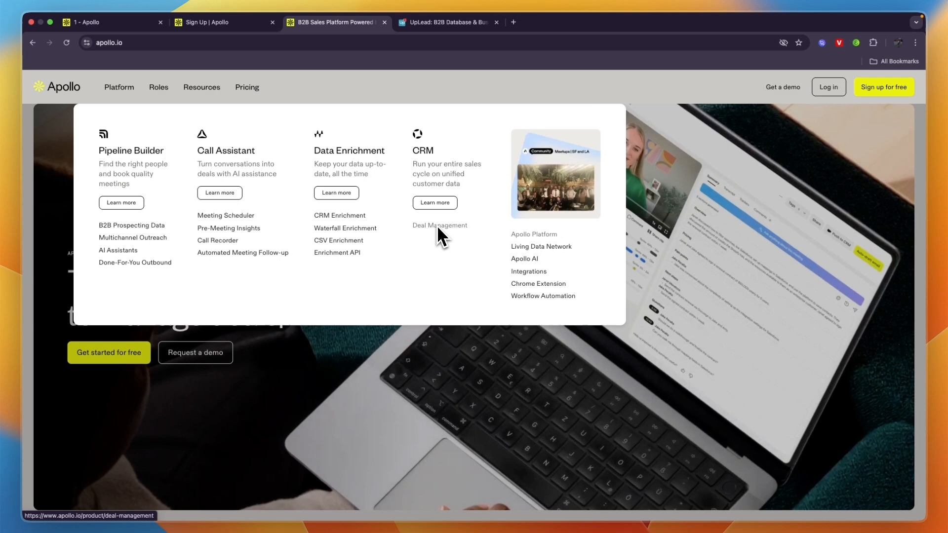
mouse_move(245, 112)
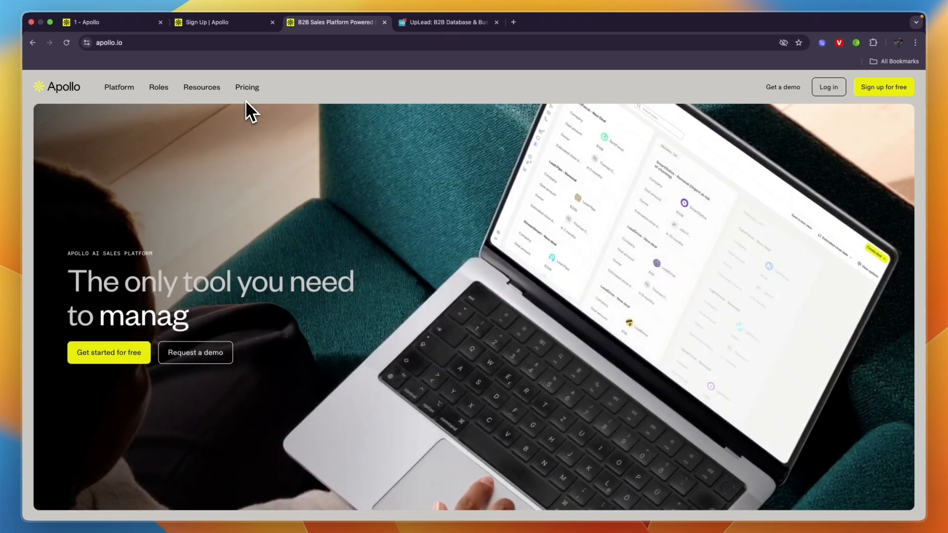
- View Apollo's monthly pricing and mark the Basic plan's 5,000 monthly credits
left_click(247, 87)
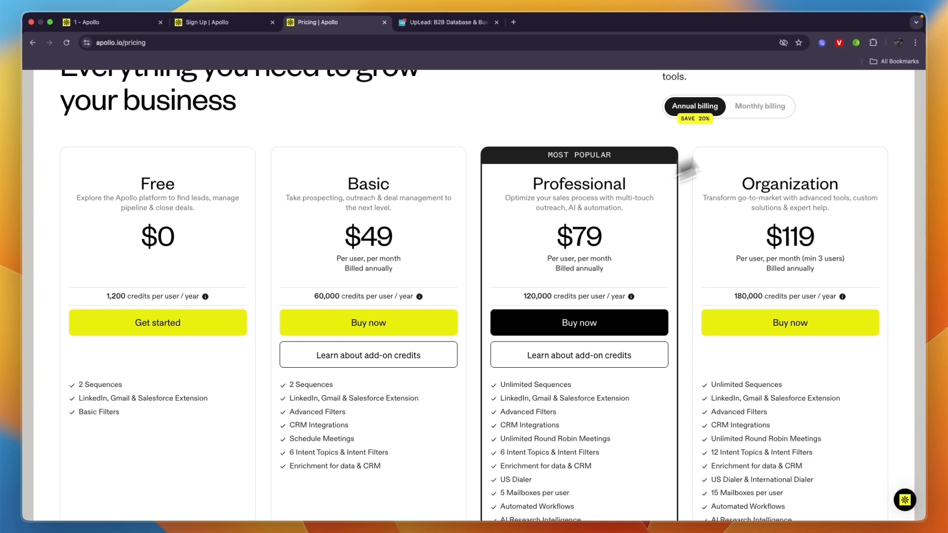
left_click(760, 107)
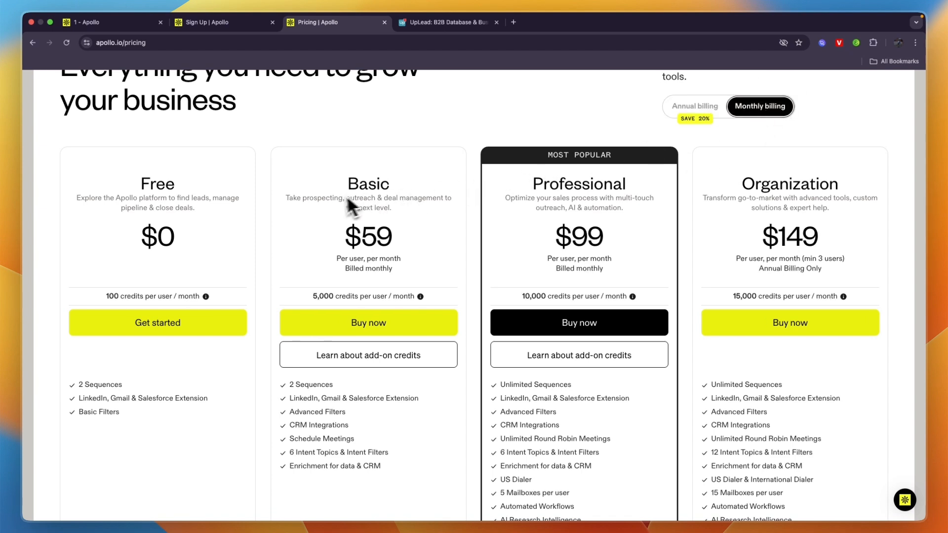
double_click(350, 259)
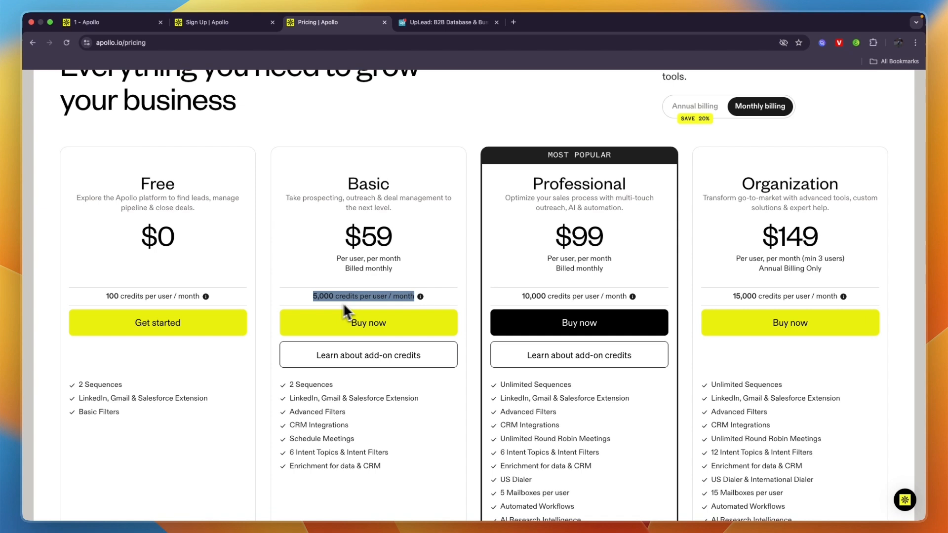
mouse_move(421, 297)
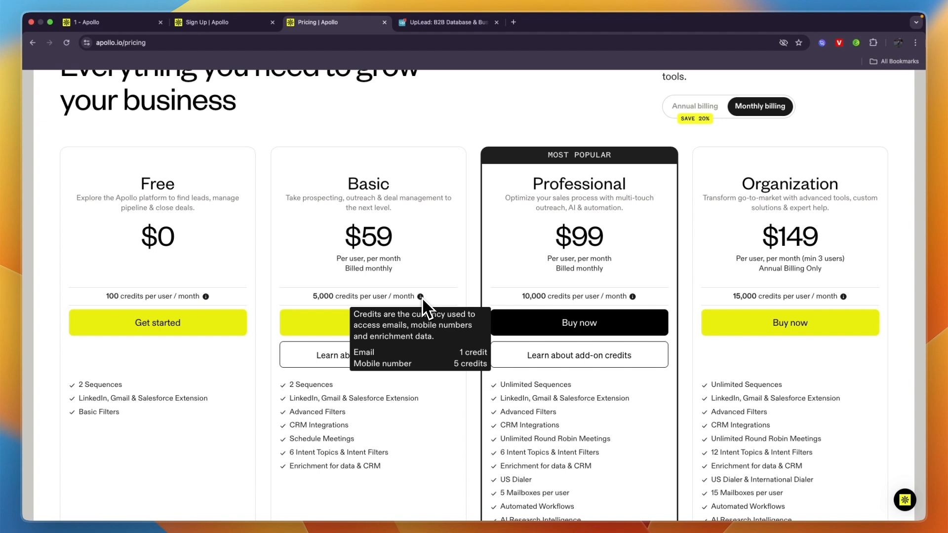
- Review the plan feature rows further down Apollo's pricing page
scroll("down", 3)
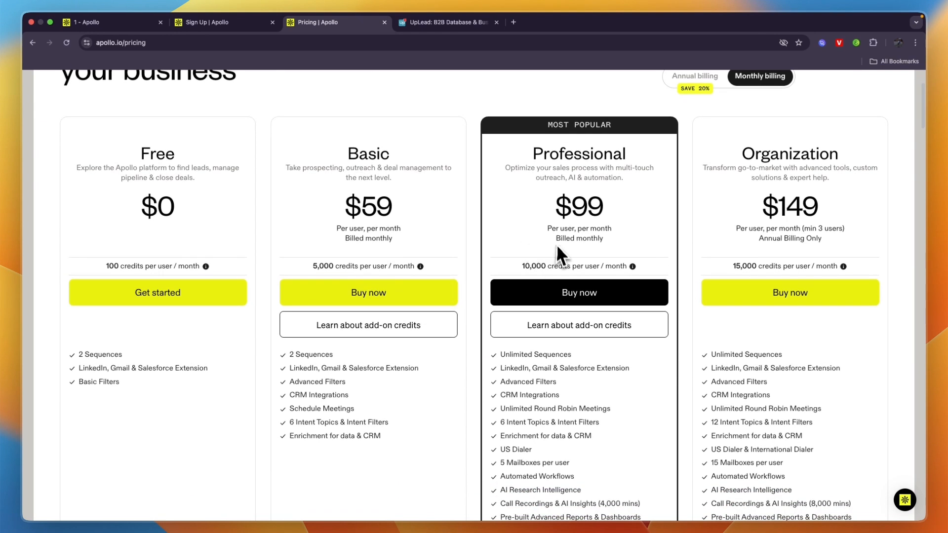
double_click(579, 206)
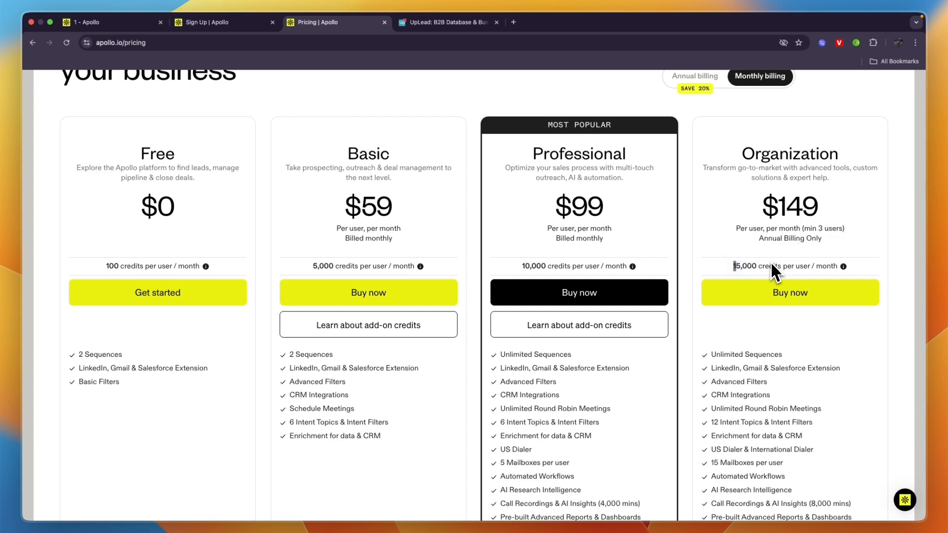
scroll("down", 3)
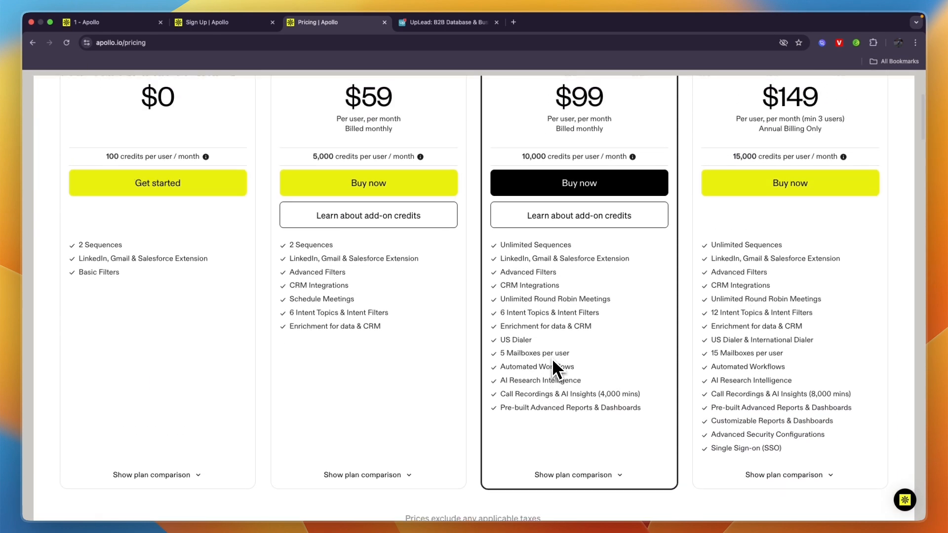
scroll("down", 3)
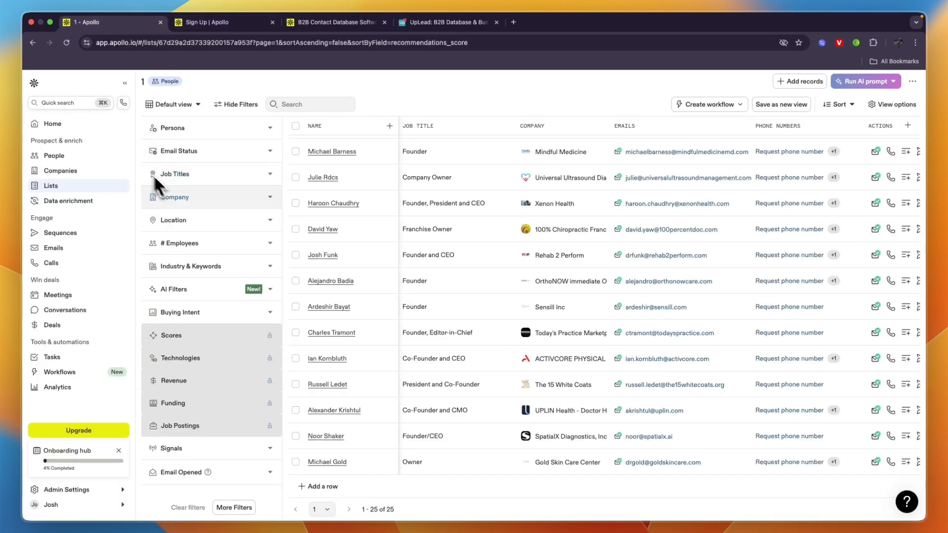
- Show the People search of US owners and founders in medical practices, then its AI Filters section
left_click(53, 156)
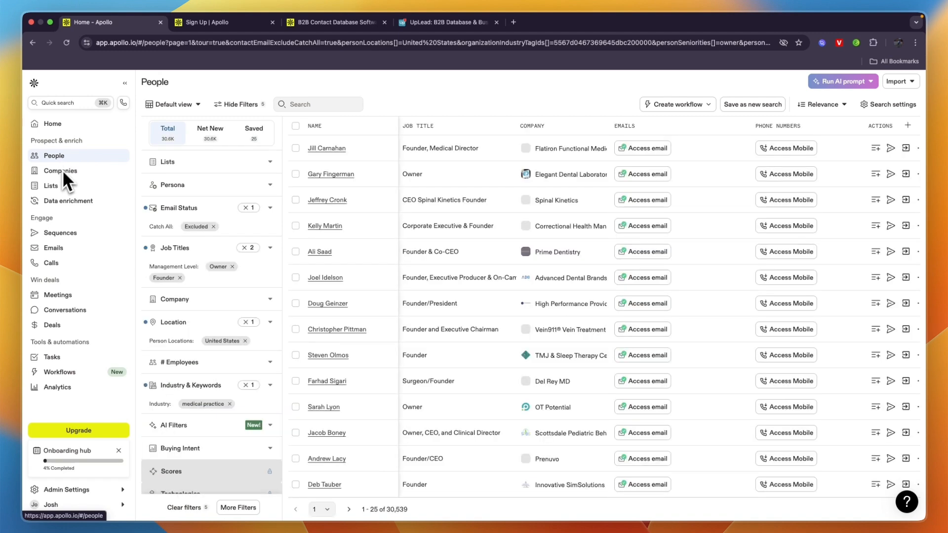
mouse_move(60, 171)
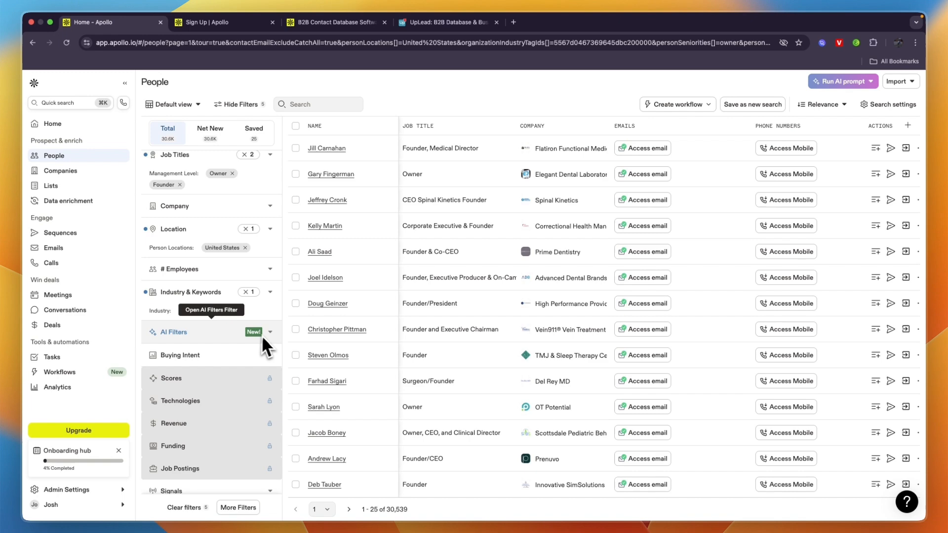
left_click(199, 331)
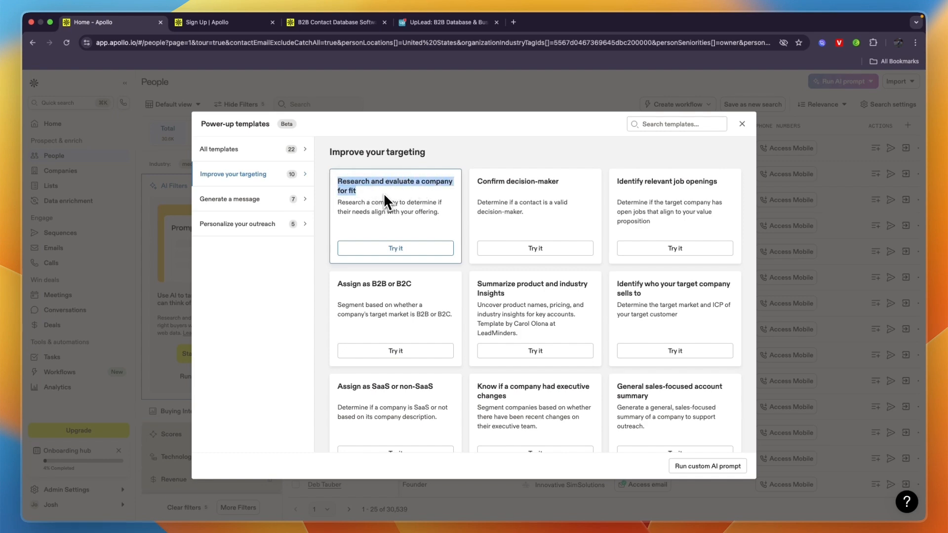
- Preview the 'Research and evaluate a company for fit' AI template and close it
left_click(395, 248)
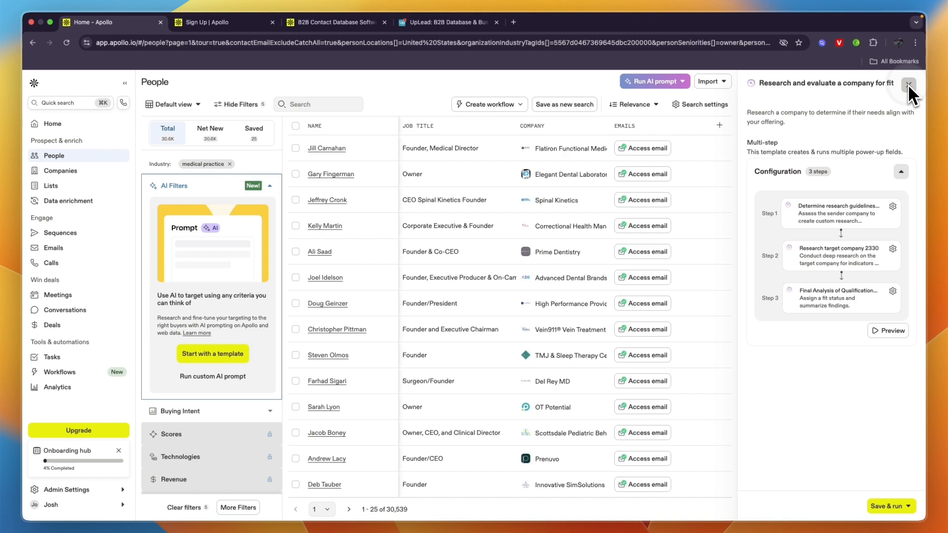
left_click(908, 85)
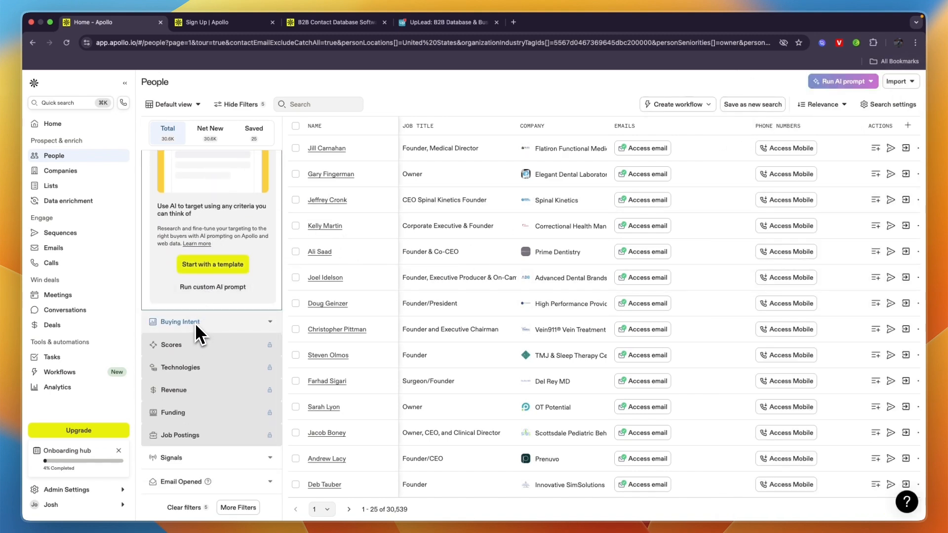
mouse_move(179, 322)
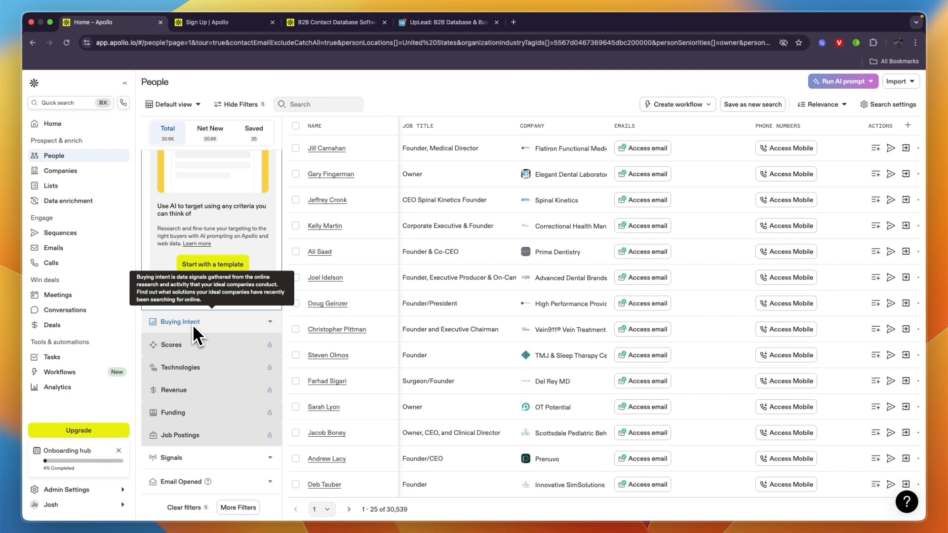
mouse_move(180, 356)
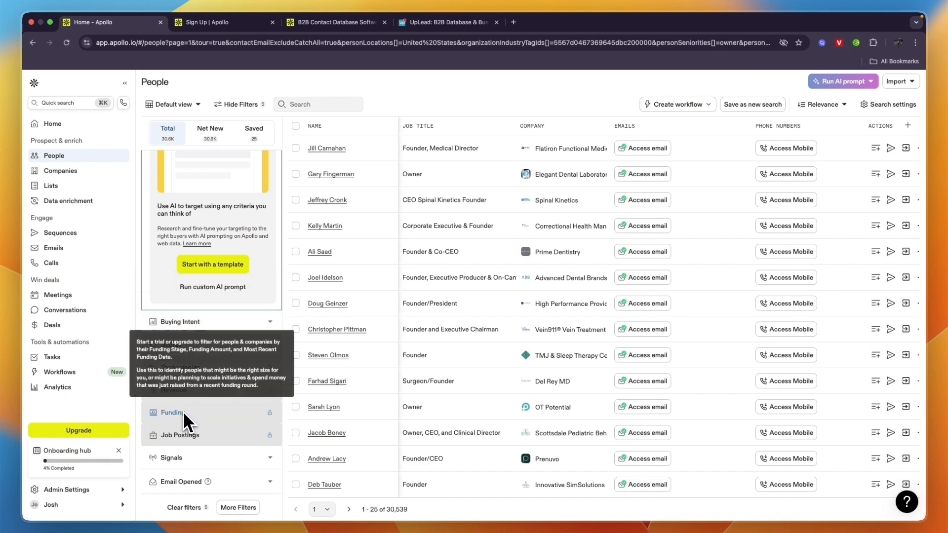
mouse_move(223, 452)
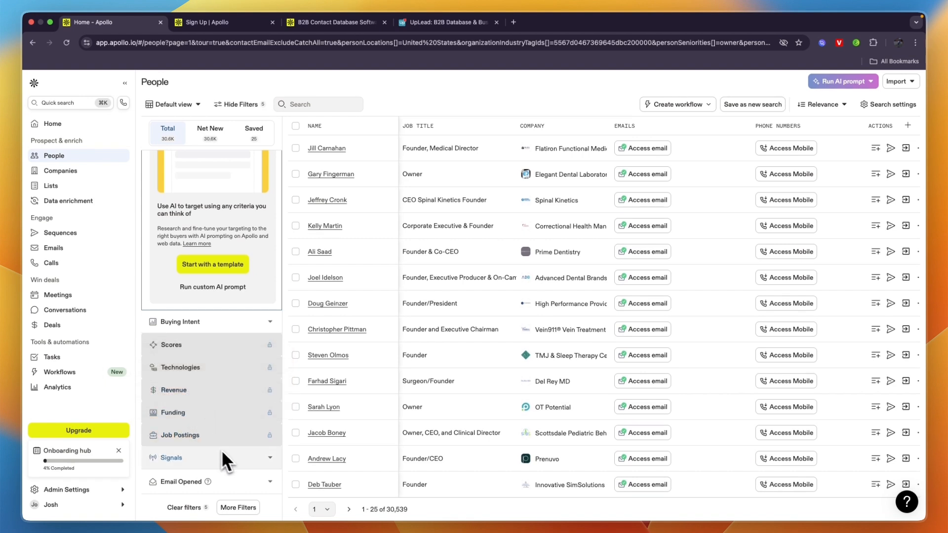
mouse_move(308, 350)
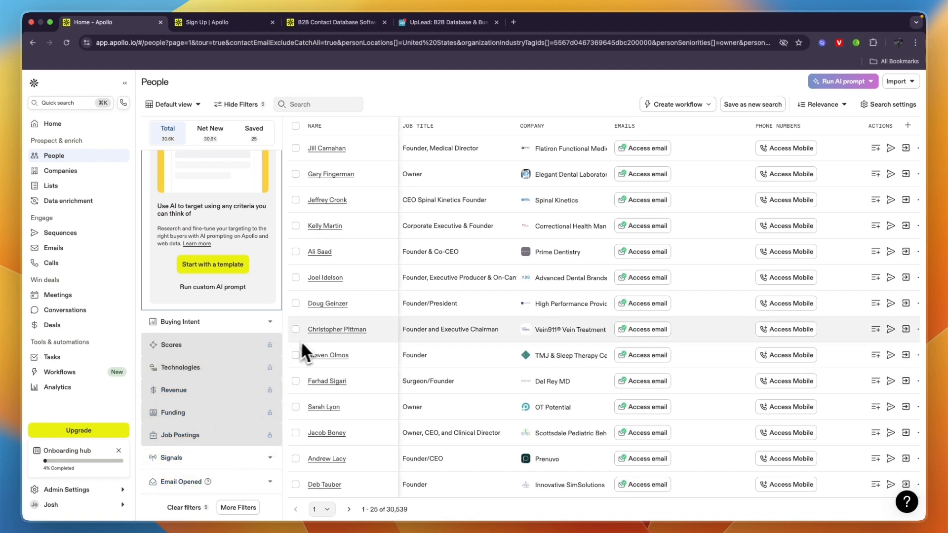
- Visit Apollo's Sequences, Emails, Calls, Meetings and Deals modules in turn
left_click(60, 232)
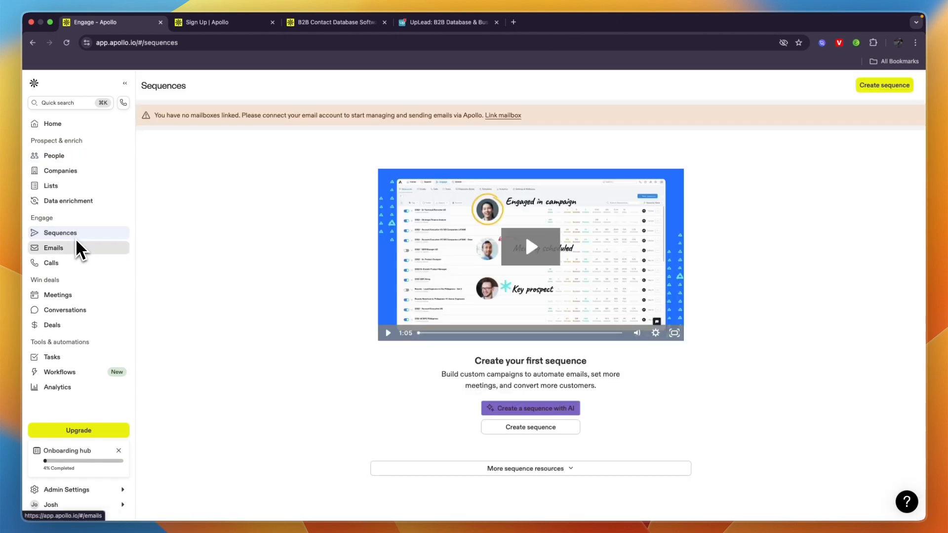
left_click(54, 248)
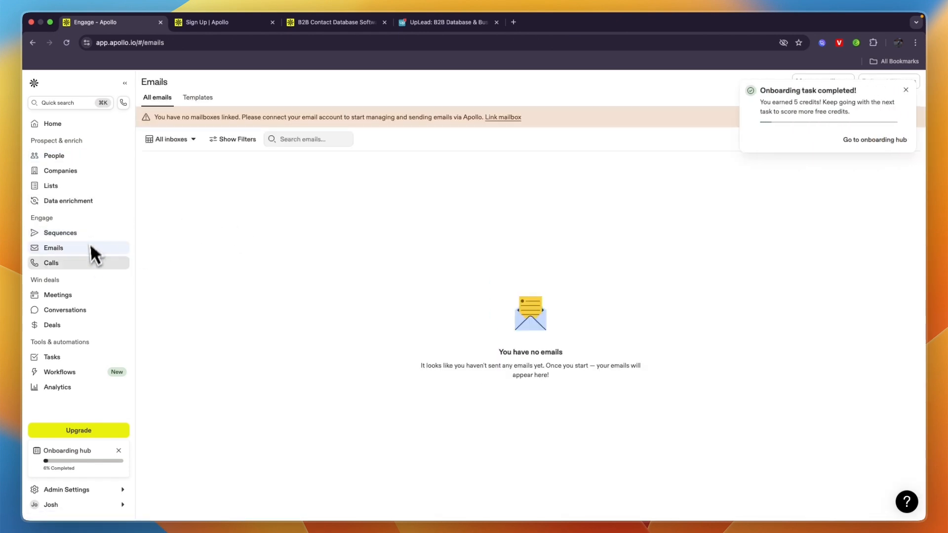
left_click(52, 263)
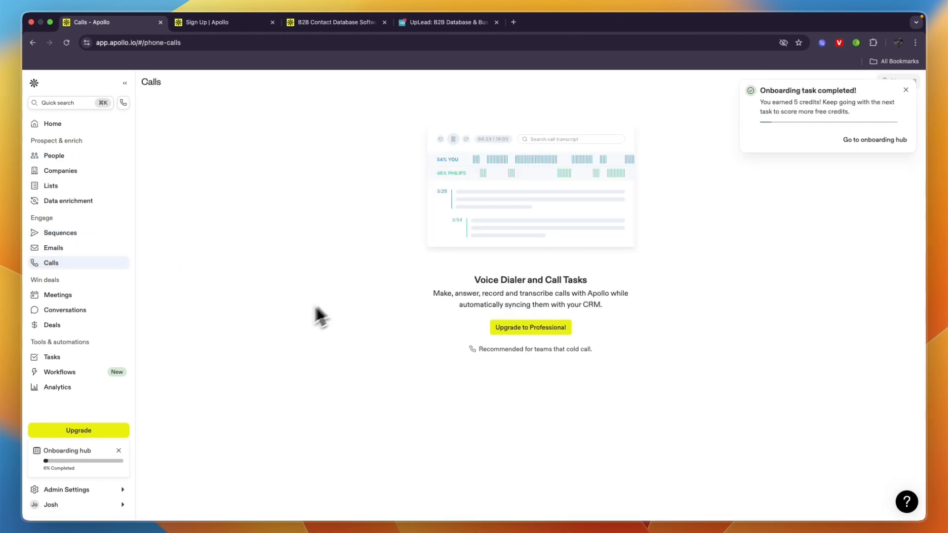
left_click(57, 294)
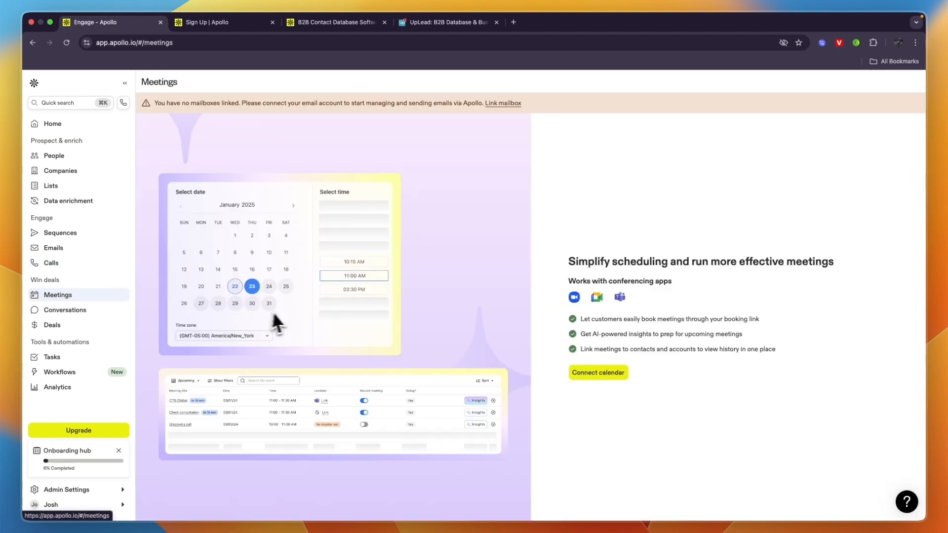
left_click(65, 309)
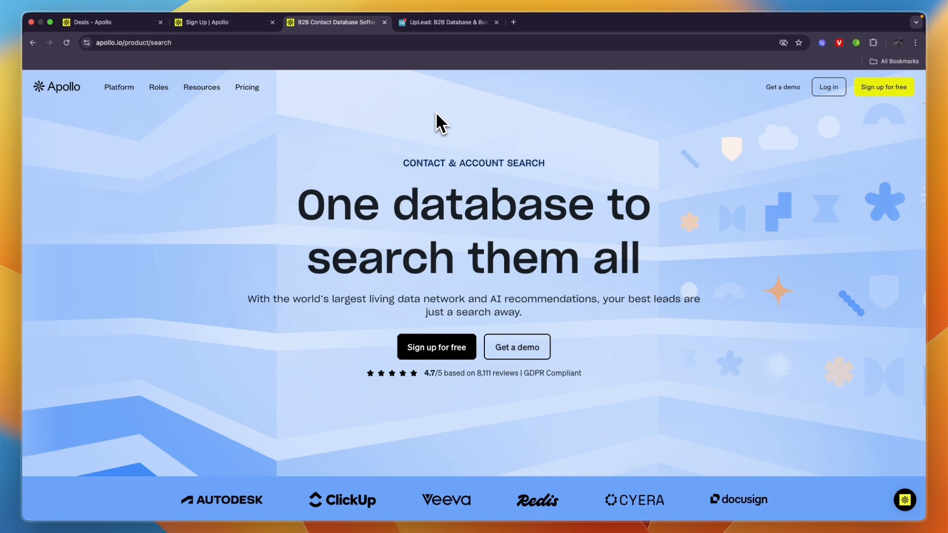
- View UpLead's pricing page (Essentials $99, Plus $199), then return to Apollo's contact-search page
left_click(449, 22)
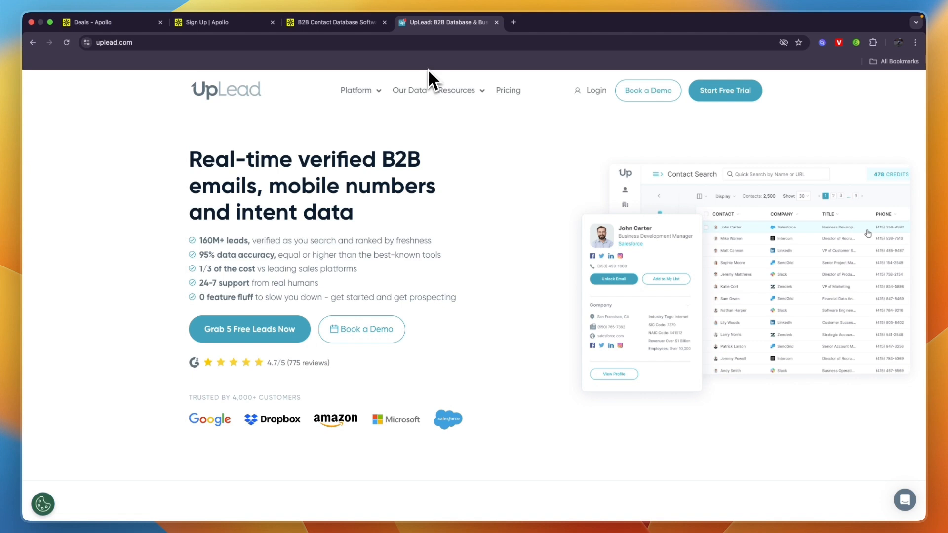
mouse_move(218, 102)
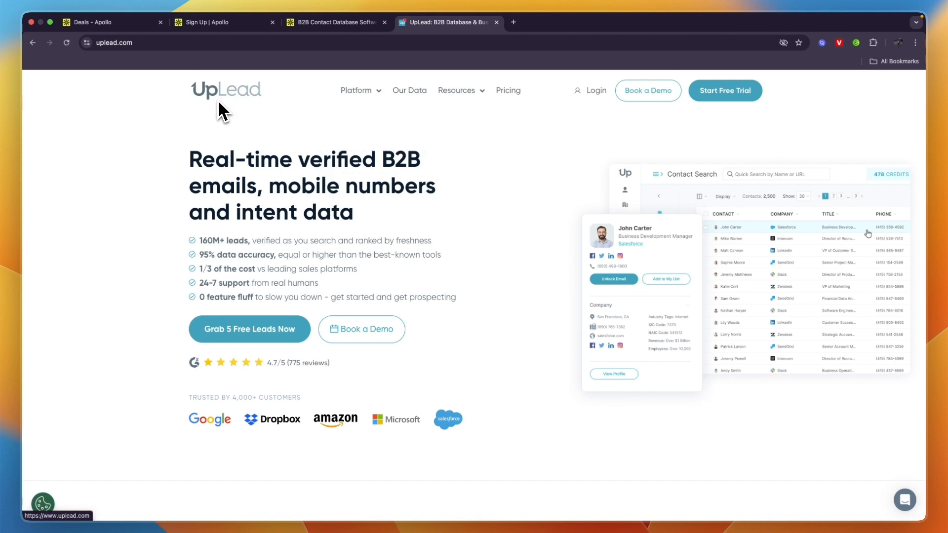
left_click(508, 90)
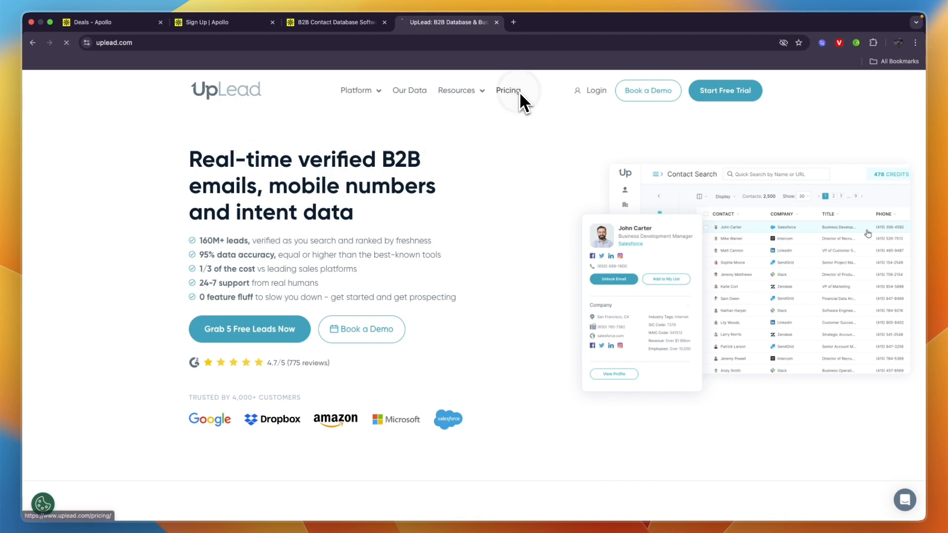
left_click(508, 90)
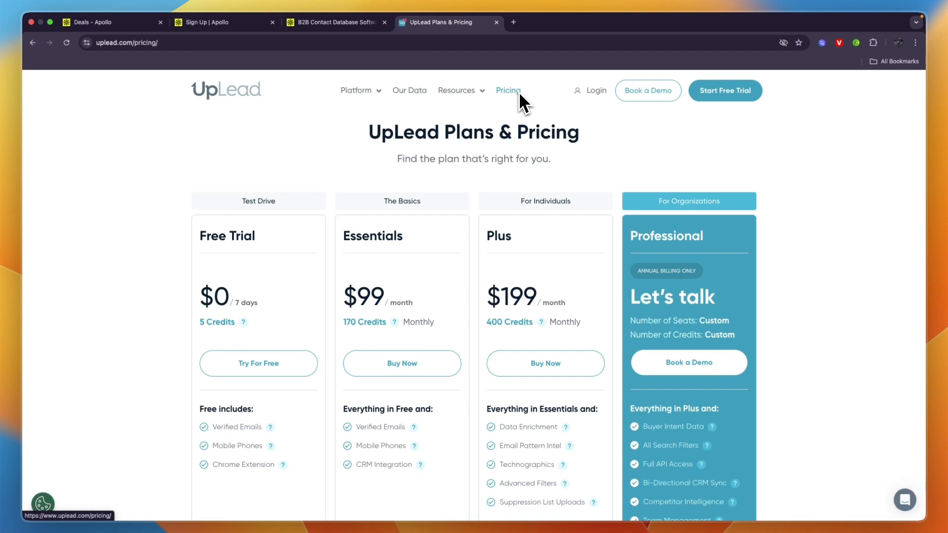
left_click(335, 22)
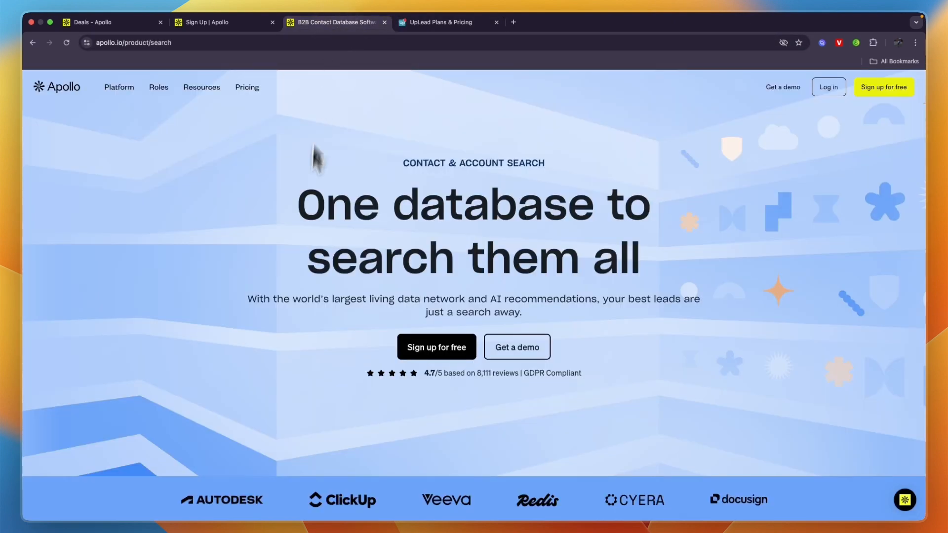
- Look at Apollo's Deals module setup prompt, then return to UpLead's pricing plans
left_click(108, 22)
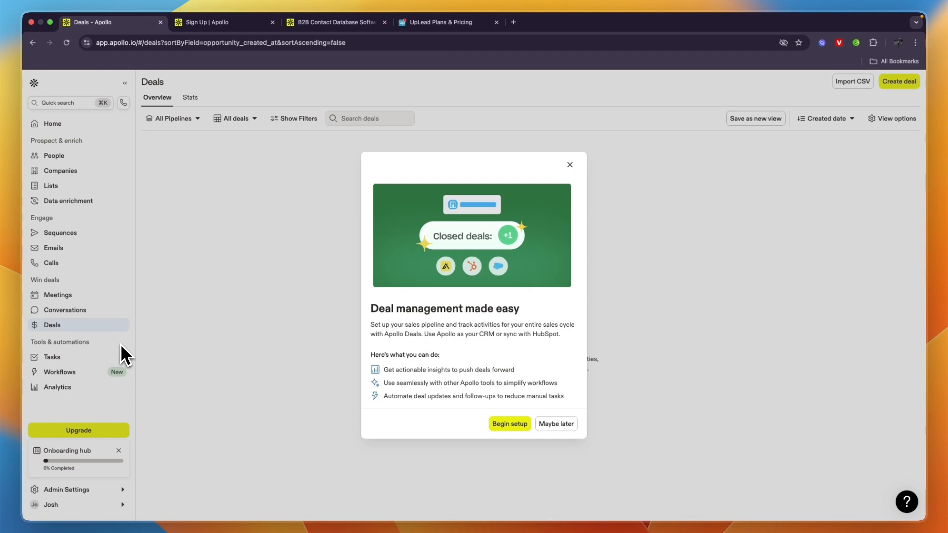
mouse_move(162, 179)
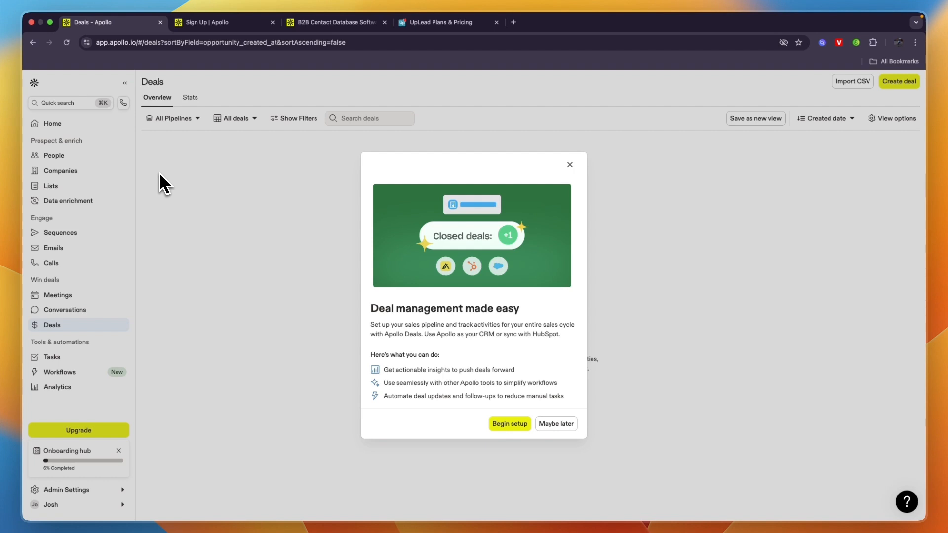
mouse_move(250, 209)
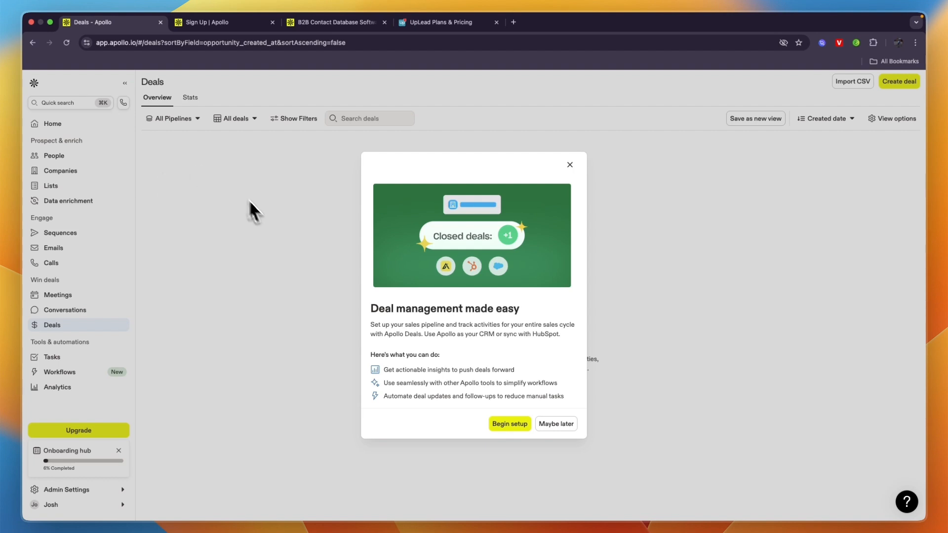
mouse_move(334, 199)
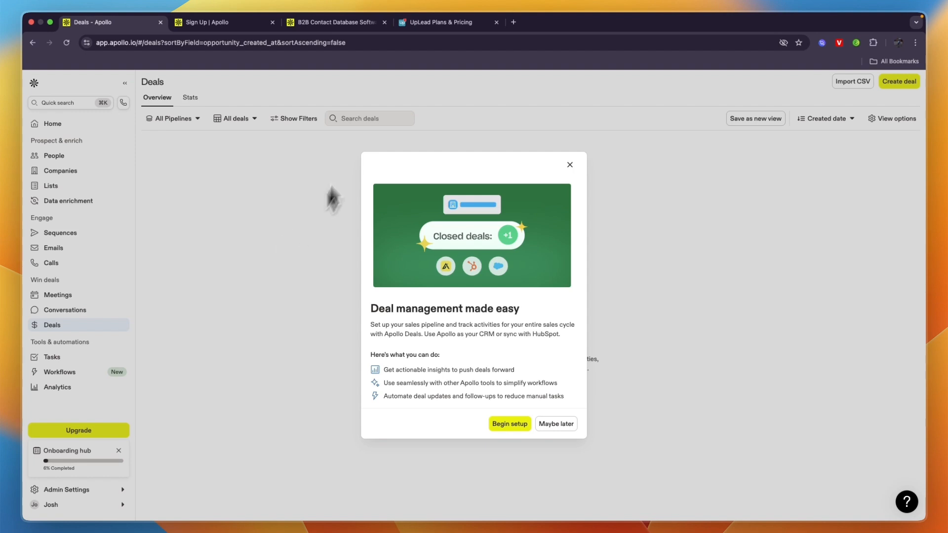
left_click(438, 21)
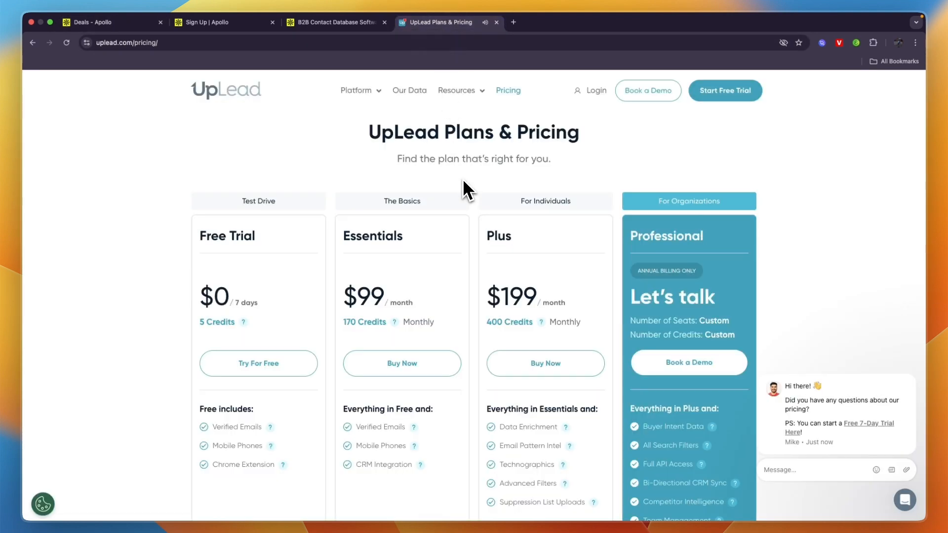
left_click(357, 90)
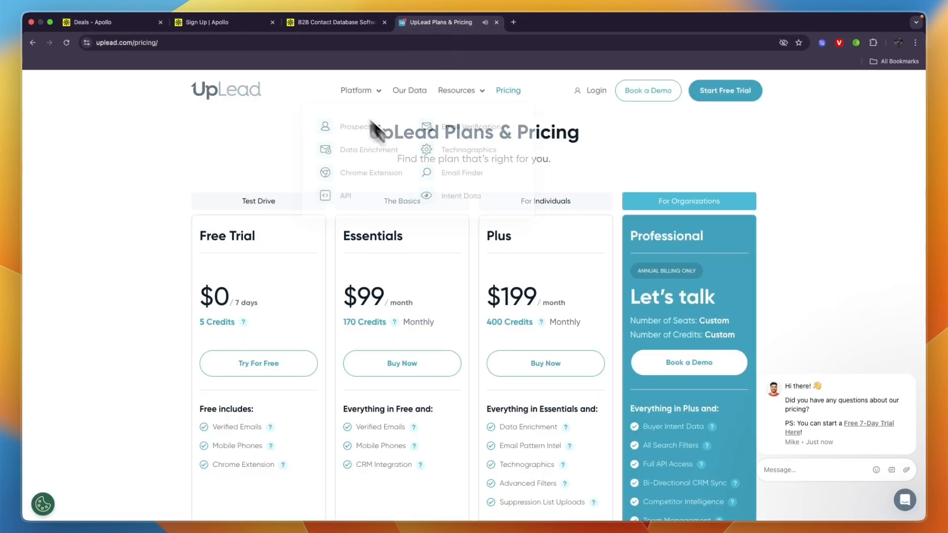
scroll("down", 3)
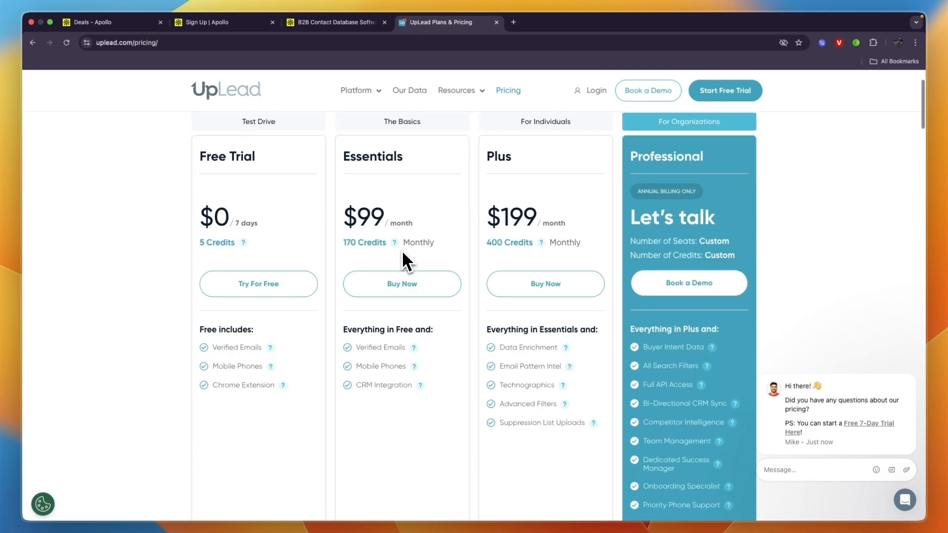
scroll("up", 3)
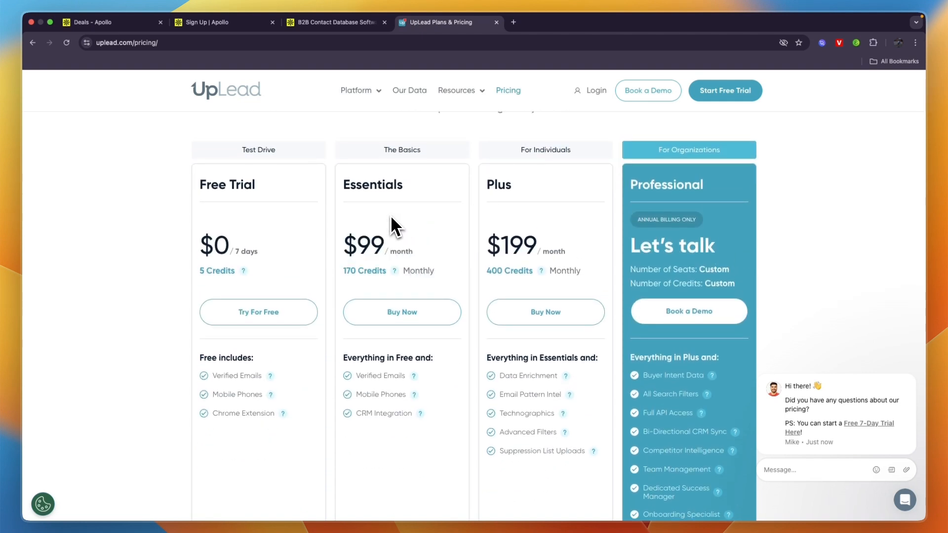
mouse_move(393, 271)
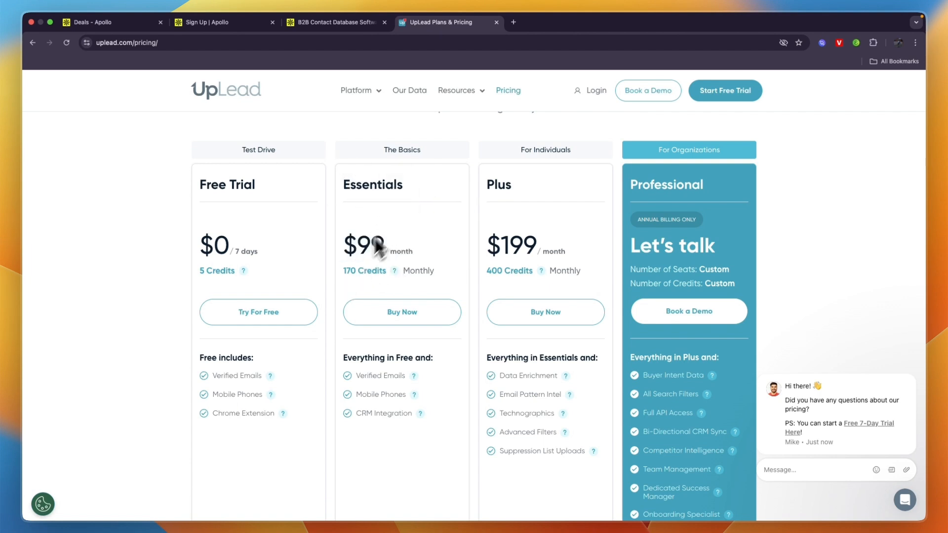
mouse_move(377, 296)
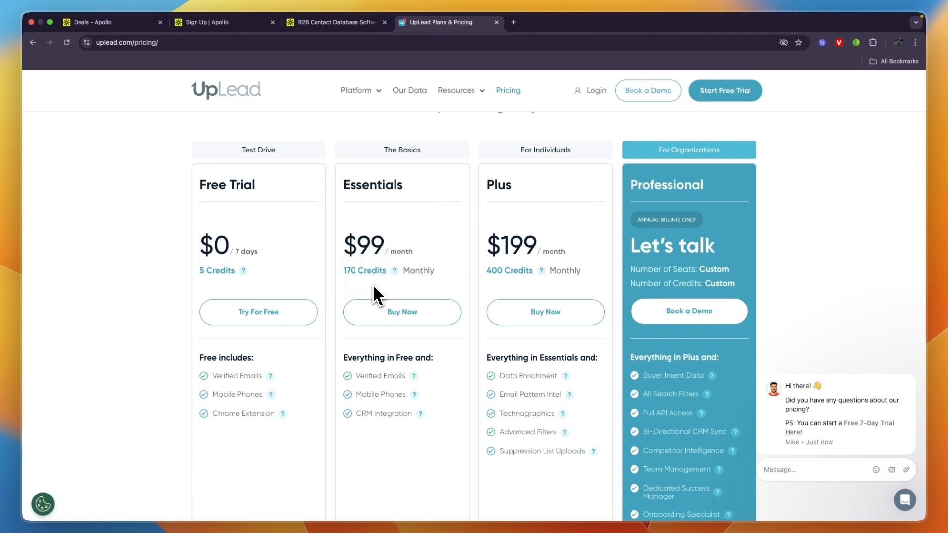
double_click(363, 246)
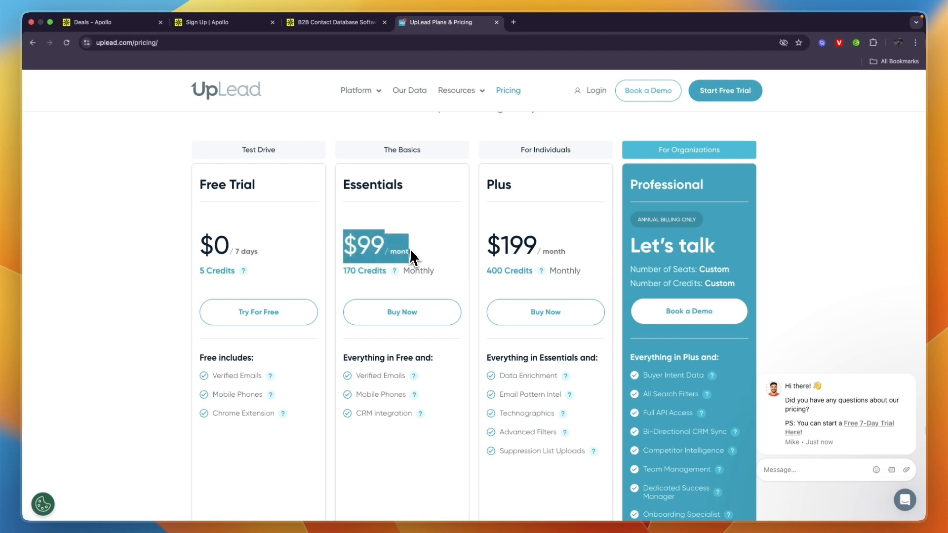
mouse_move(393, 271)
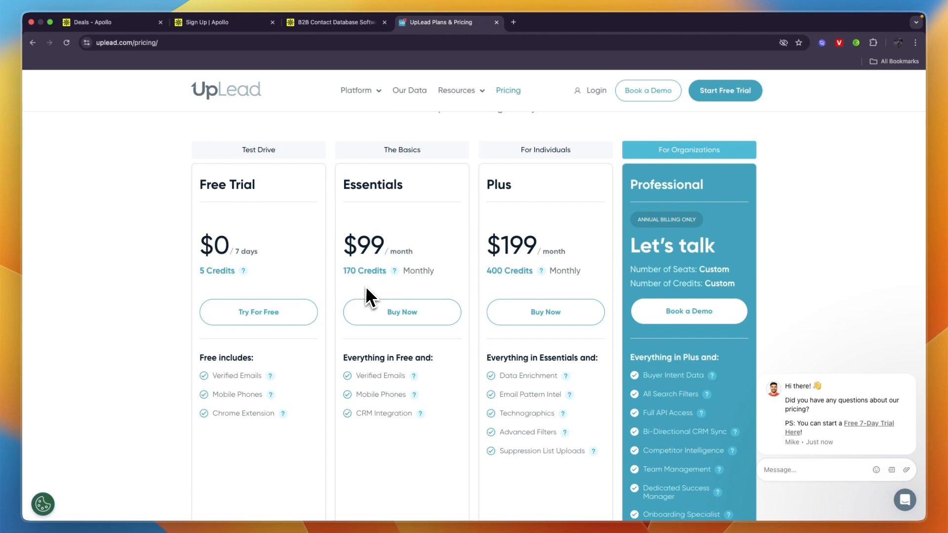
- Show Apollo's pricing under monthly billing: Basic $59, Professional $99, Organization $149
left_click(331, 22)
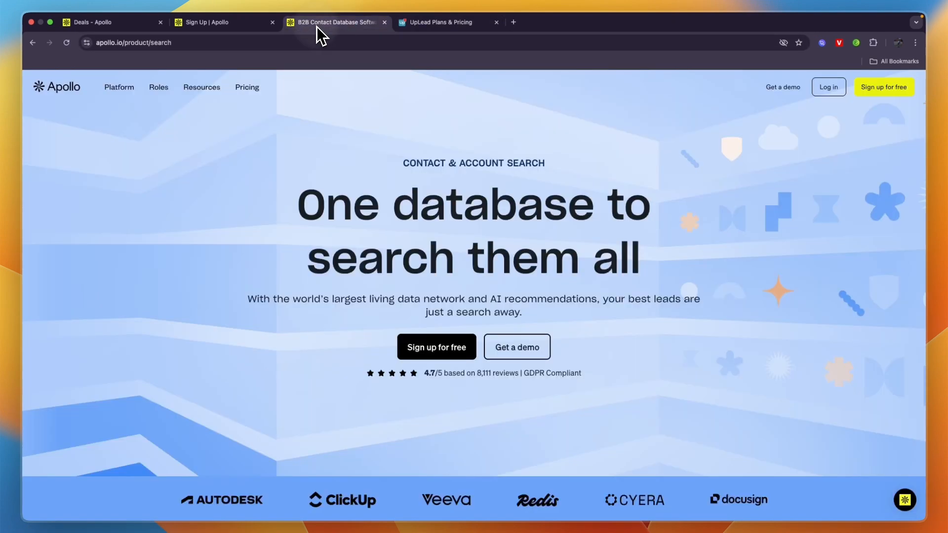
left_click(247, 87)
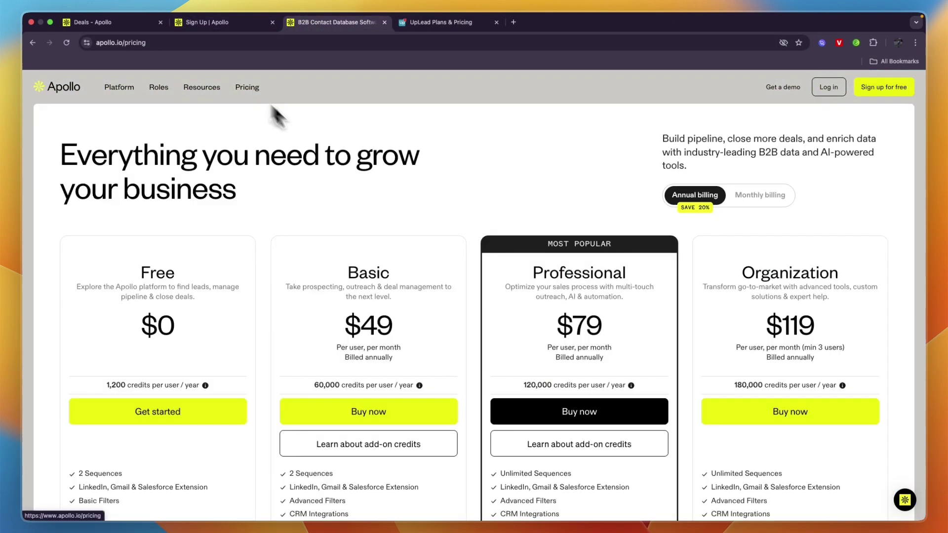
left_click(761, 195)
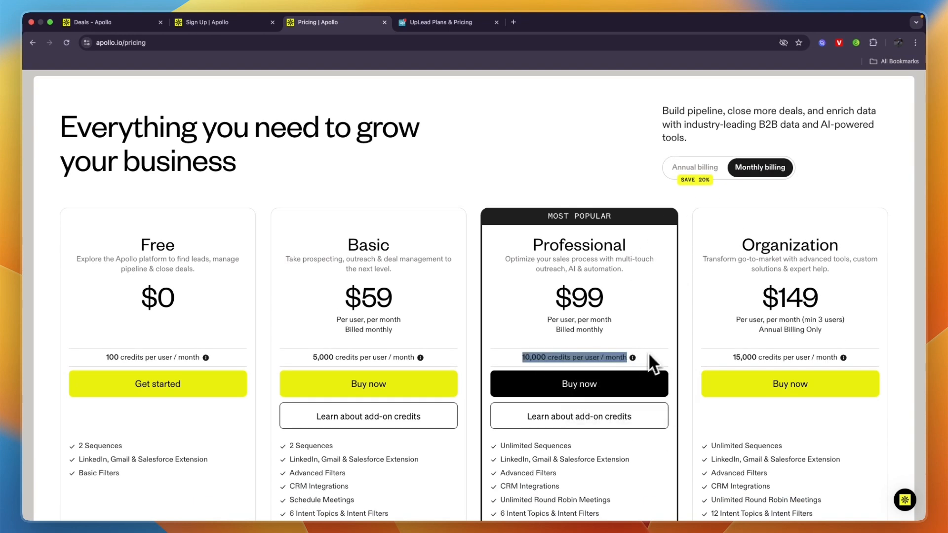
mouse_move(657, 351)
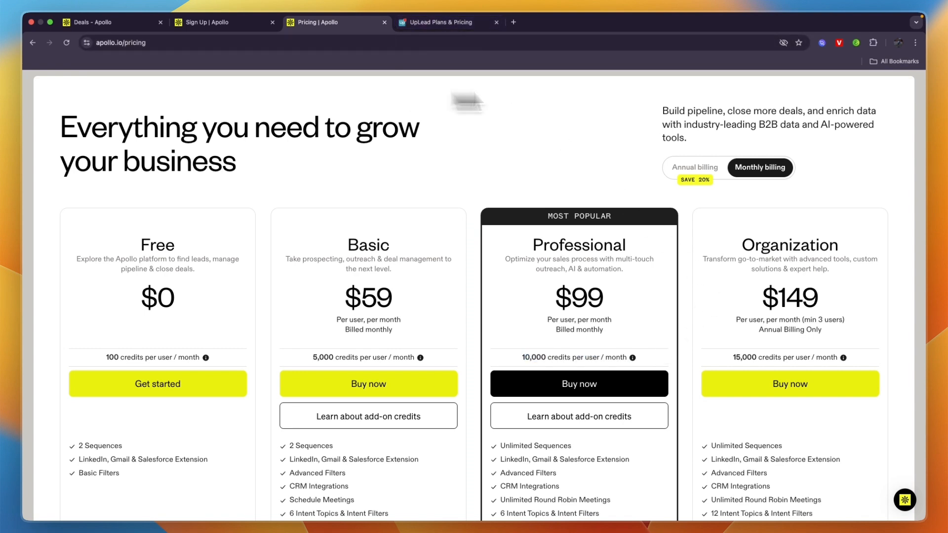
- Compare against UpLead's pricing plans, then land on Apollo's free-forever sign-up page
left_click(440, 22)
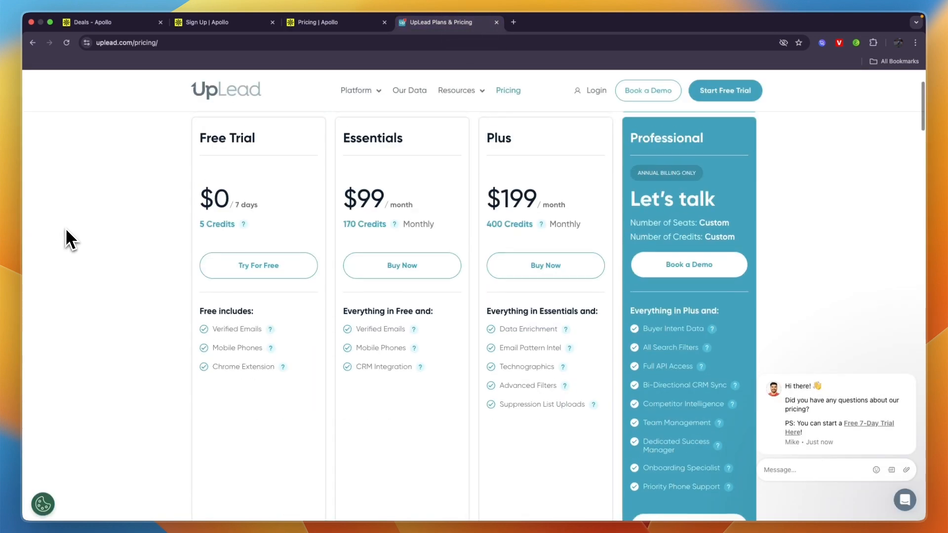
scroll("up", 3)
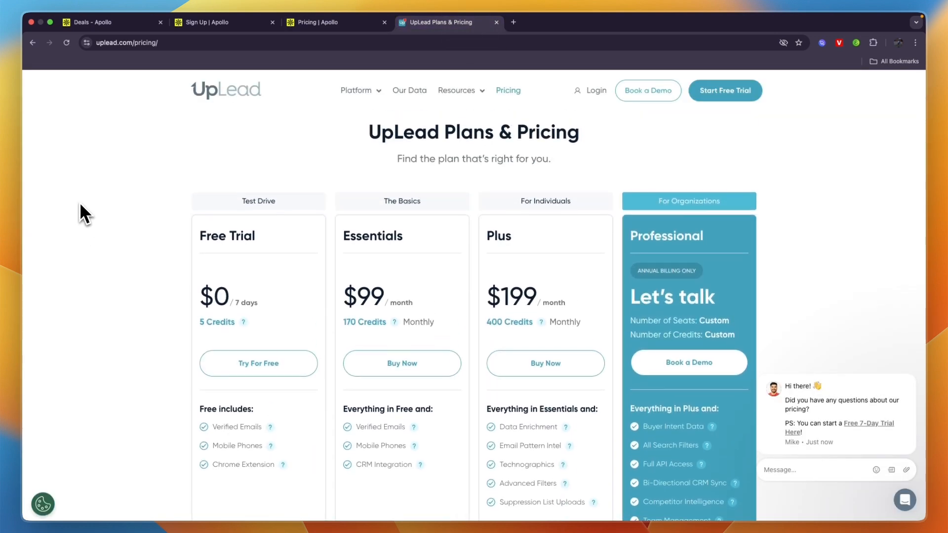
scroll("down", 3)
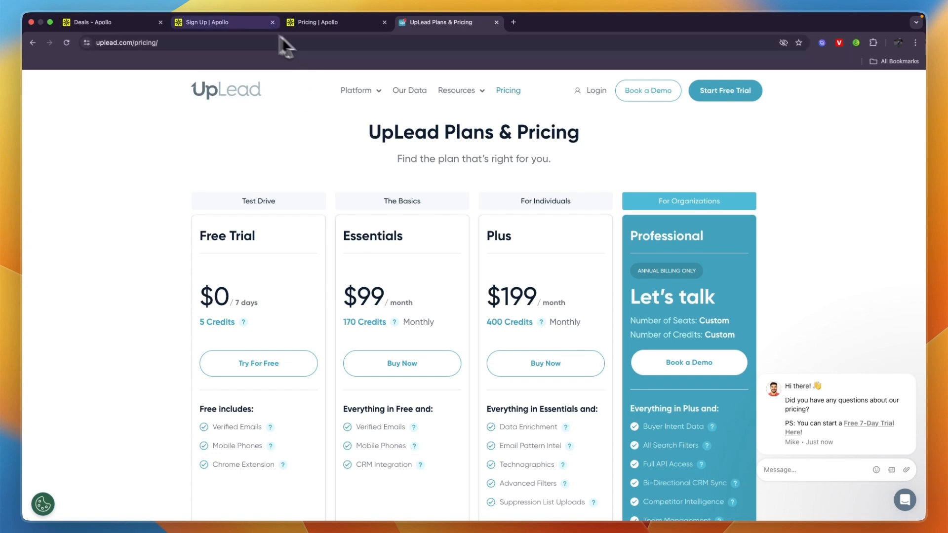
left_click(216, 22)
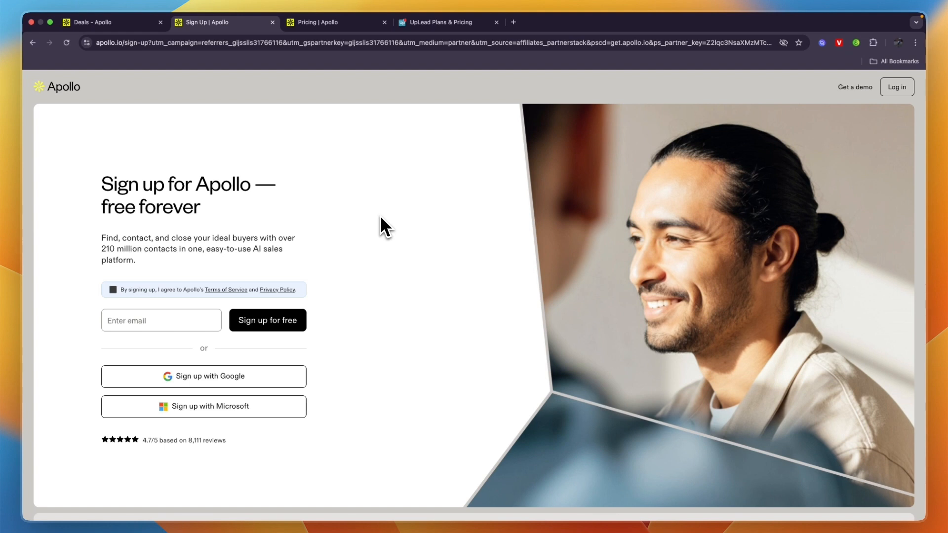
- Return to the UpLead Plans & Pricing page from Apollo's sign-up page
left_click(445, 22)
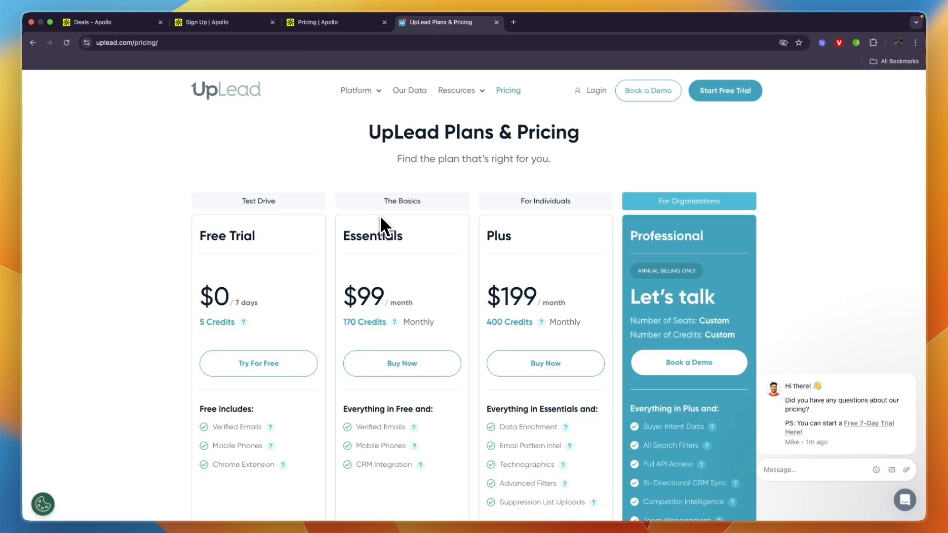